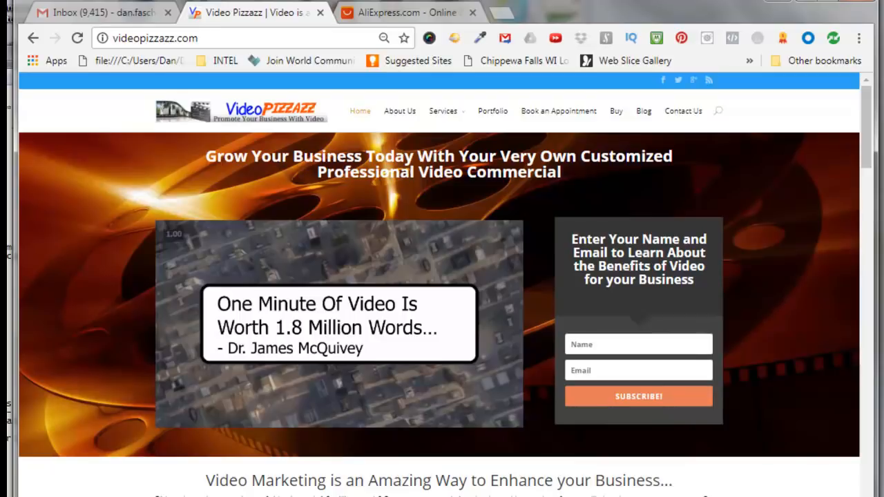
- Switch to AliExpress and open the new-user promotion offering up to $4 in coupons
{"action": "left_click", "coordinate": [400, 12]}
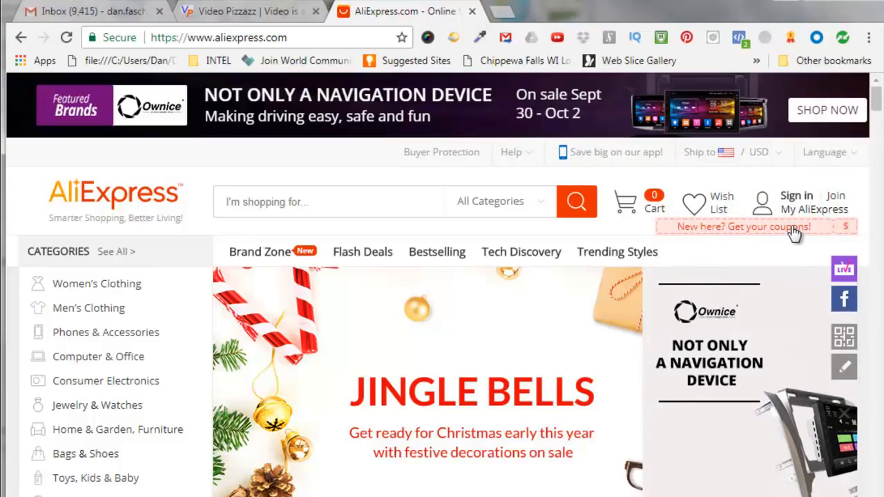
{"action": "left_click", "coordinate": [742, 227]}
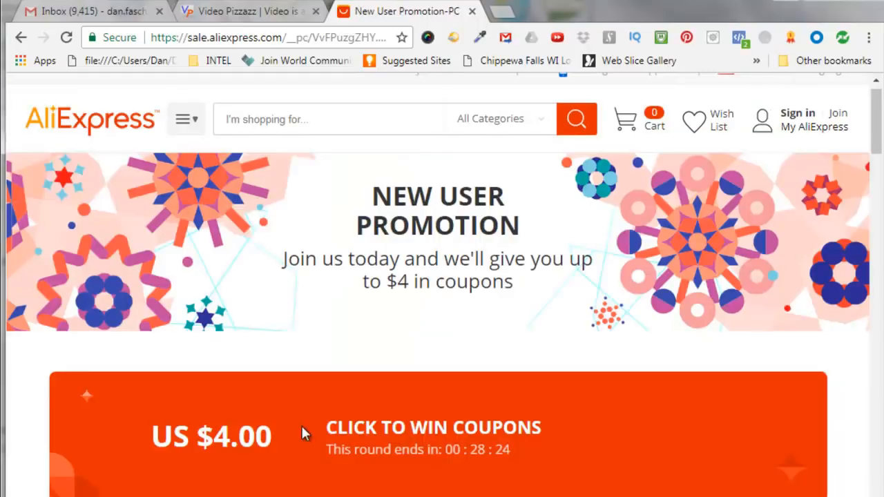
{"action": "mouse_move", "coordinate": [442, 427]}
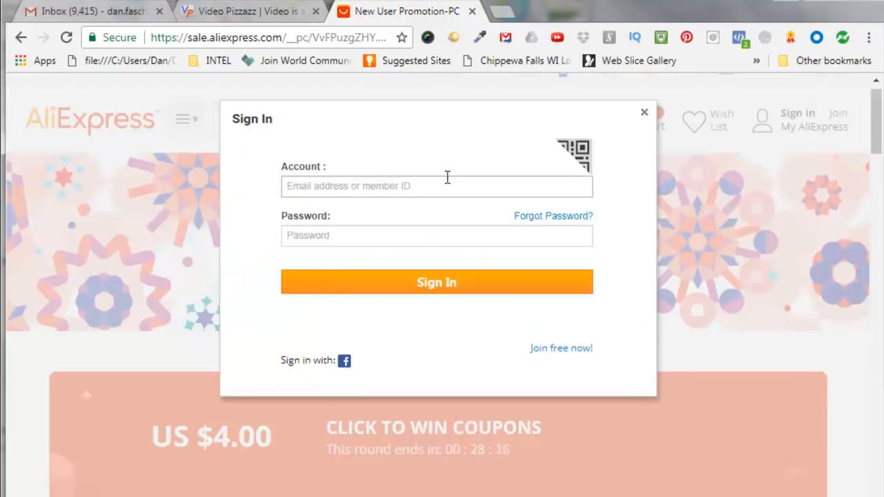
{"action": "mouse_move", "coordinate": [562, 348]}
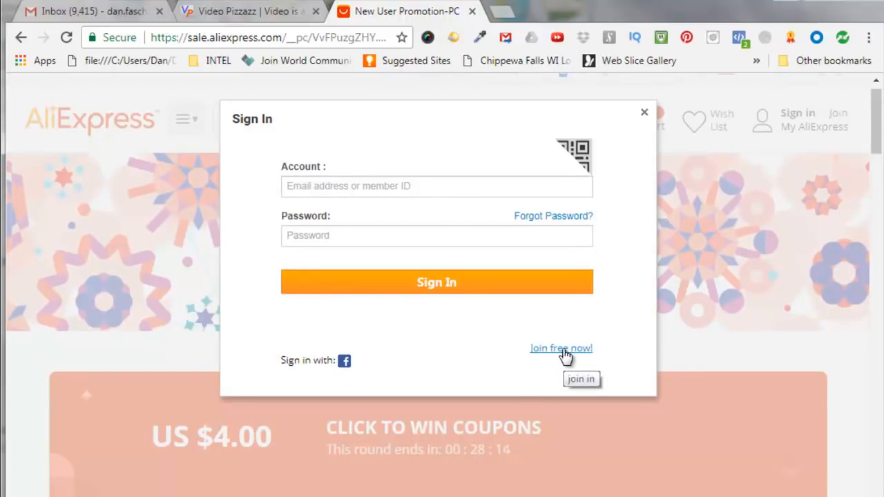
- Fill in the sign-up form with captcha 'FSCj', accept the membership agreement, and create the account
{"action": "left_click", "coordinate": [561, 348]}
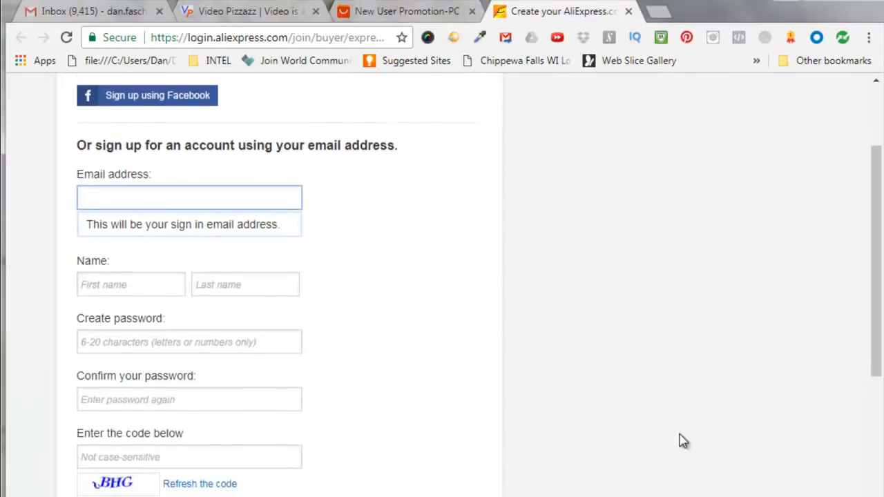
{"action": "scroll", "scroll_direction": "down", "scroll_amount": 3}
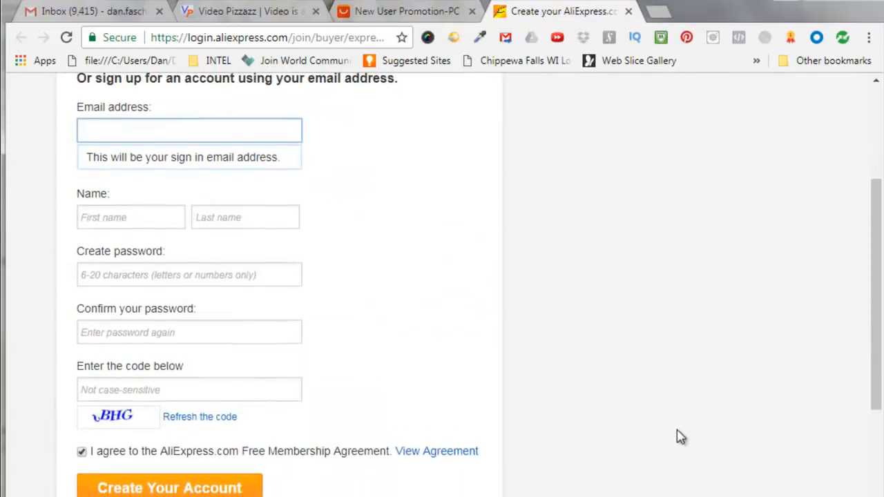
{"action": "left_click", "coordinate": [188, 131]}
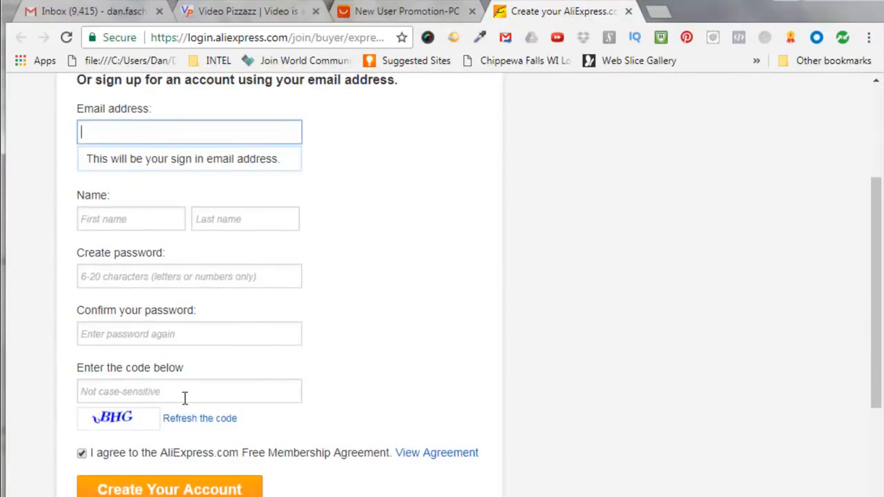
{"action": "type", "text": "FSCj"}
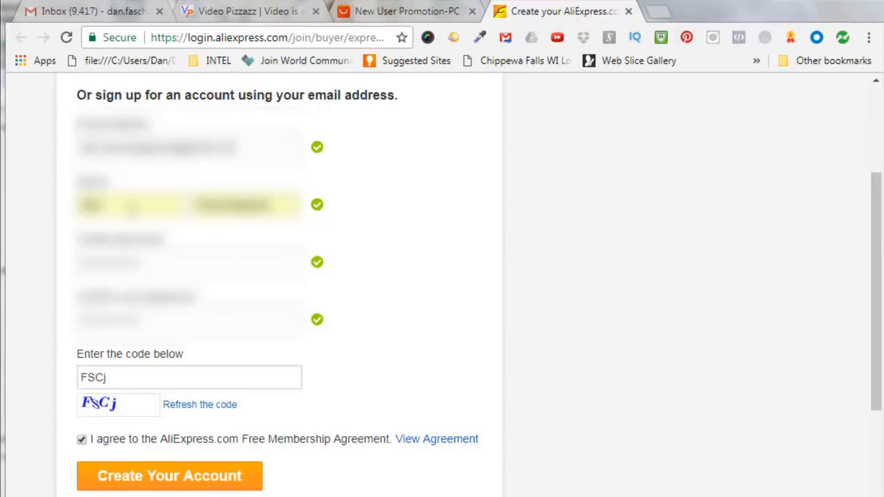
{"action": "mouse_move", "coordinate": [73, 280]}
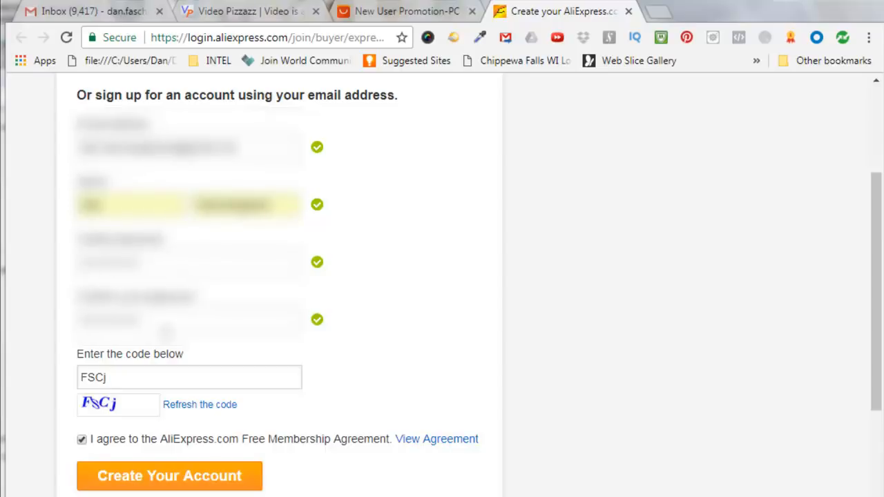
{"action": "mouse_move", "coordinate": [104, 421]}
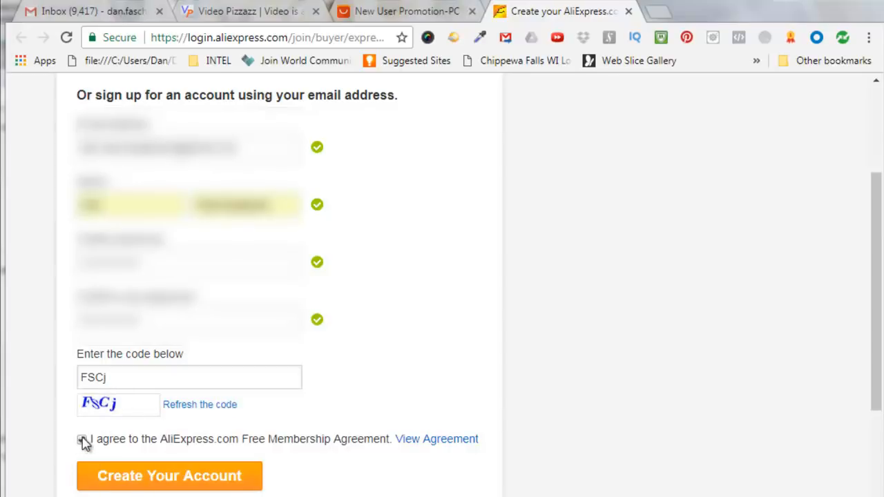
{"action": "left_click", "coordinate": [82, 440]}
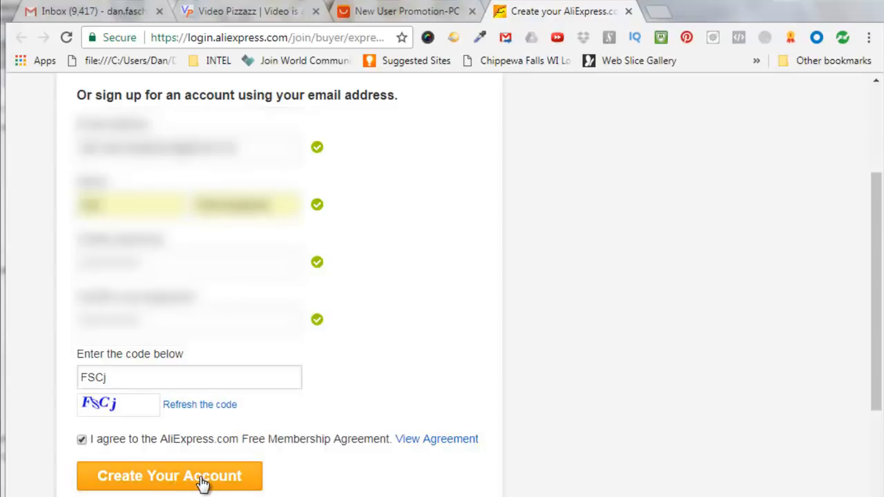
{"action": "left_click", "coordinate": [170, 476]}
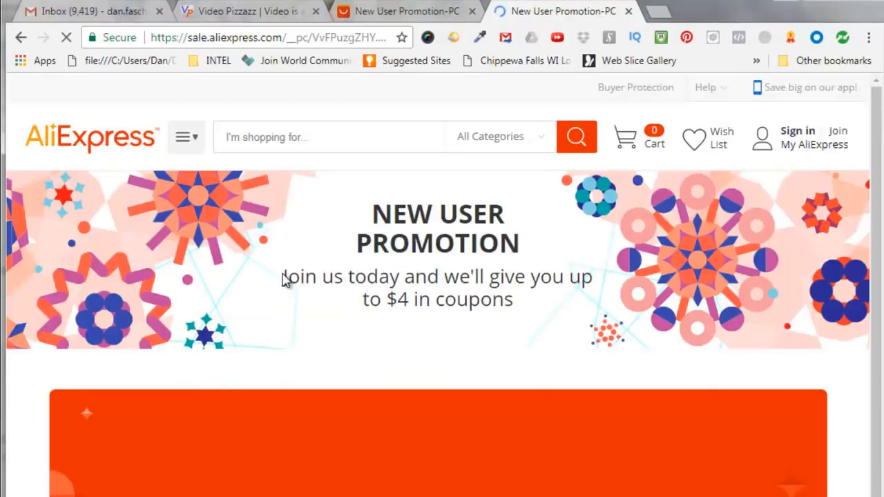
- In Gmail, open the 'Welcome to AliExpress! Confirm your email address' message
{"action": "left_click", "coordinate": [90, 11]}
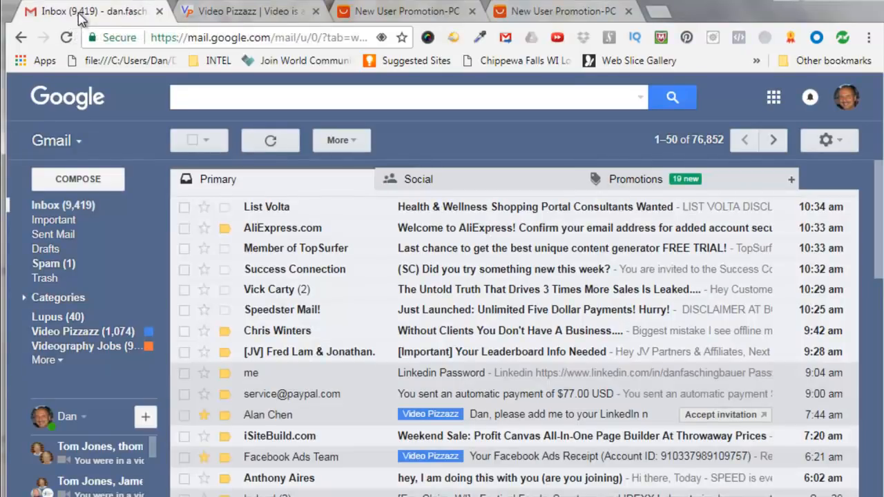
{"action": "mouse_move", "coordinate": [344, 277]}
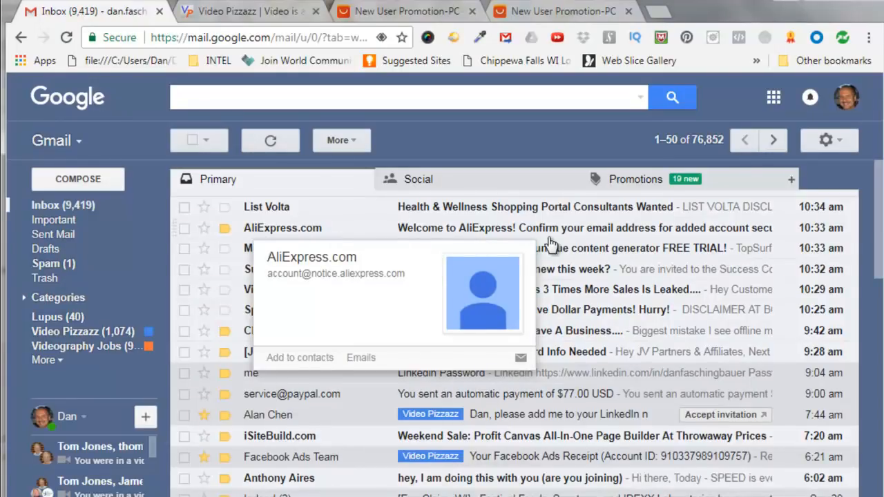
{"action": "left_click", "coordinate": [545, 228]}
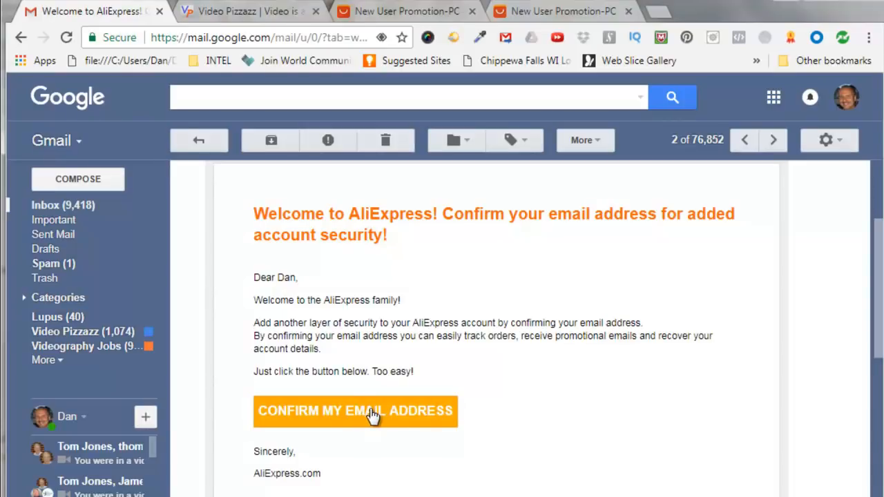
- Confirm the email address via the welcome email's CONFIRM MY EMAIL ADDRESS link
{"action": "left_click", "coordinate": [355, 410]}
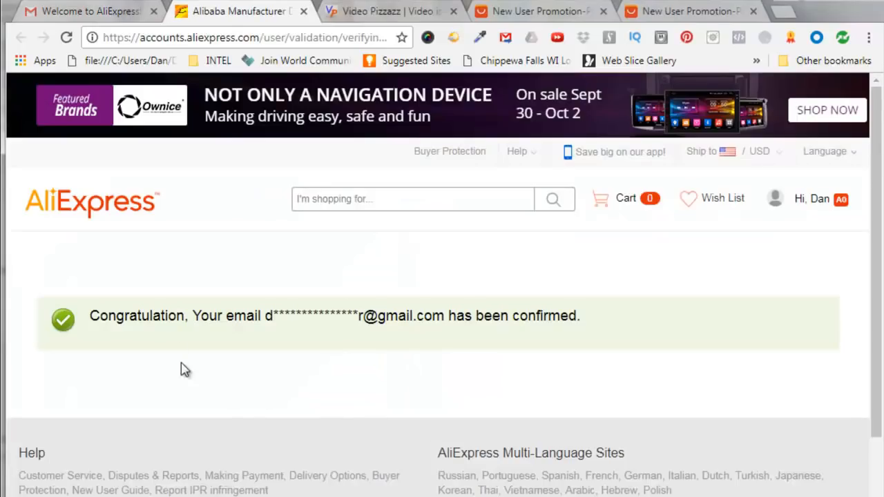
{"action": "mouse_move", "coordinate": [373, 349]}
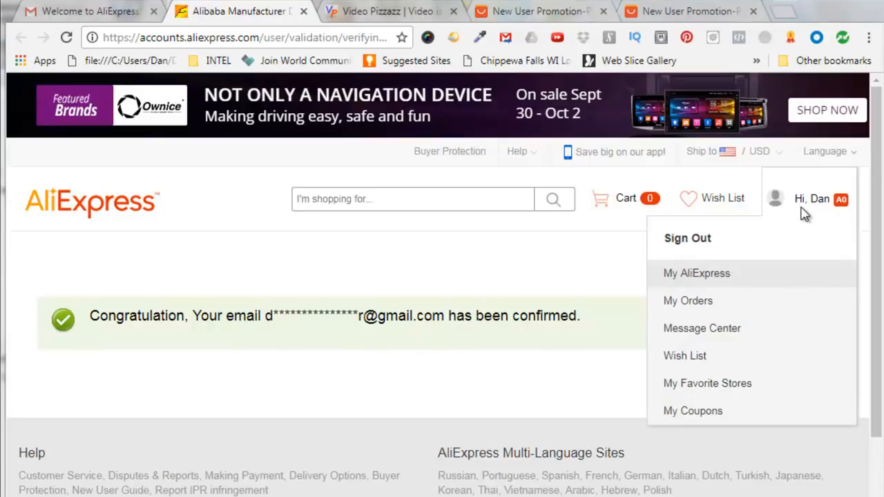
{"action": "mouse_move", "coordinate": [822, 213]}
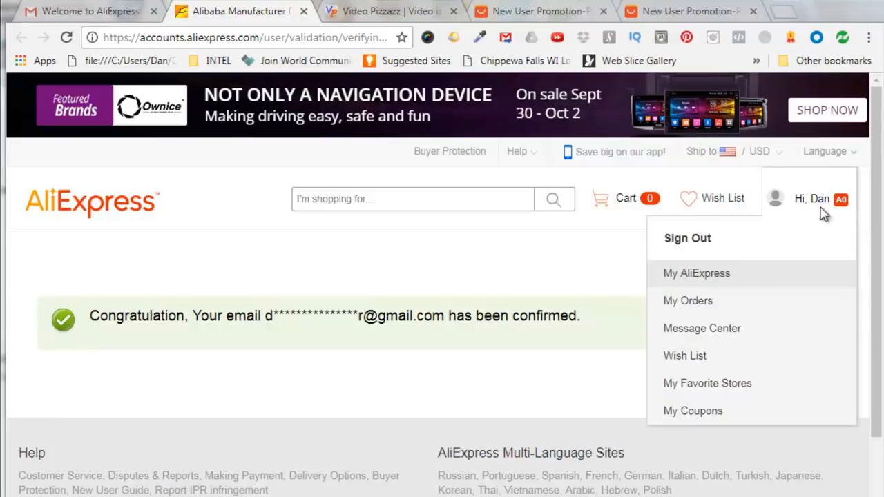
{"action": "mouse_move", "coordinate": [697, 273]}
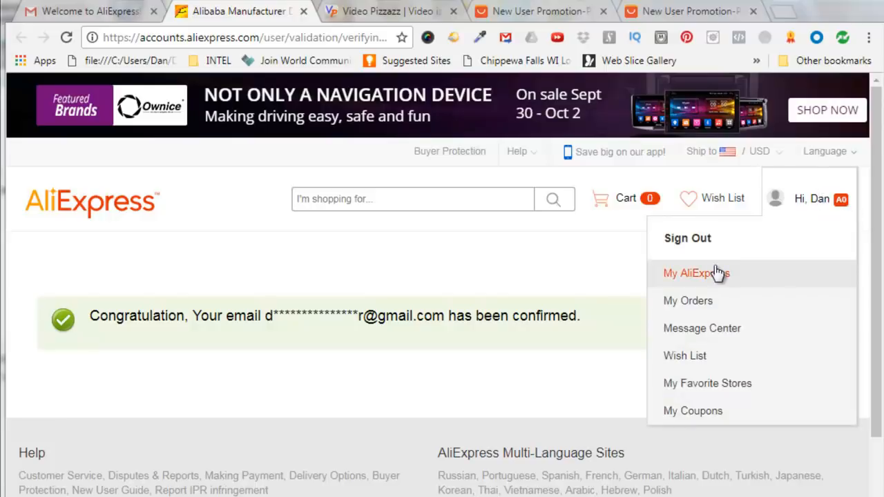
{"action": "mouse_move", "coordinate": [715, 276]}
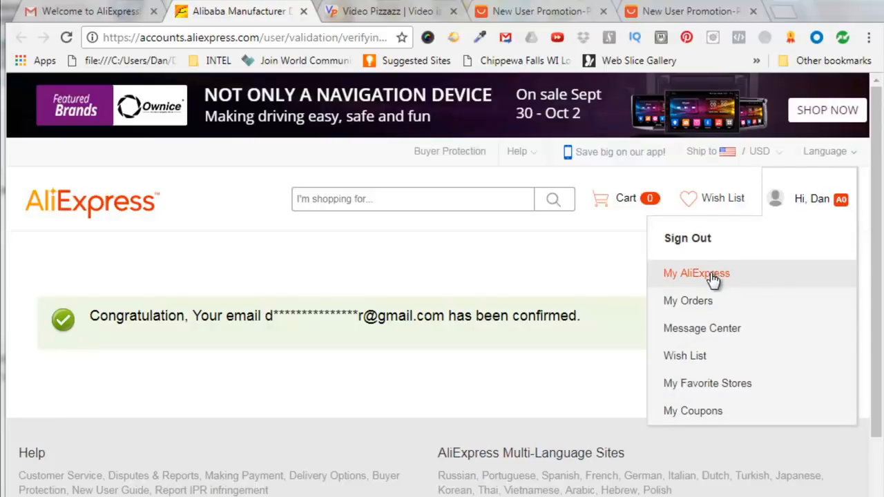
- Open My AliExpress, accept the personal data authorization, and start entering the first name
{"action": "left_click", "coordinate": [697, 273]}
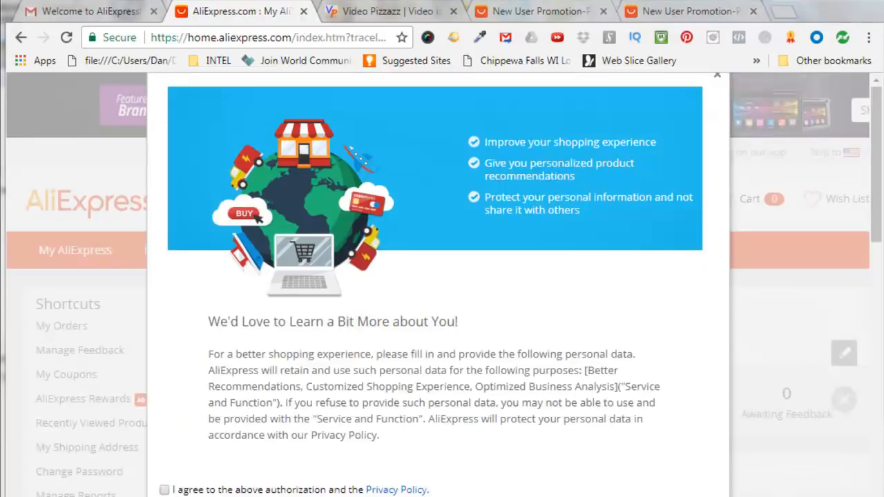
{"action": "mouse_move", "coordinate": [483, 228]}
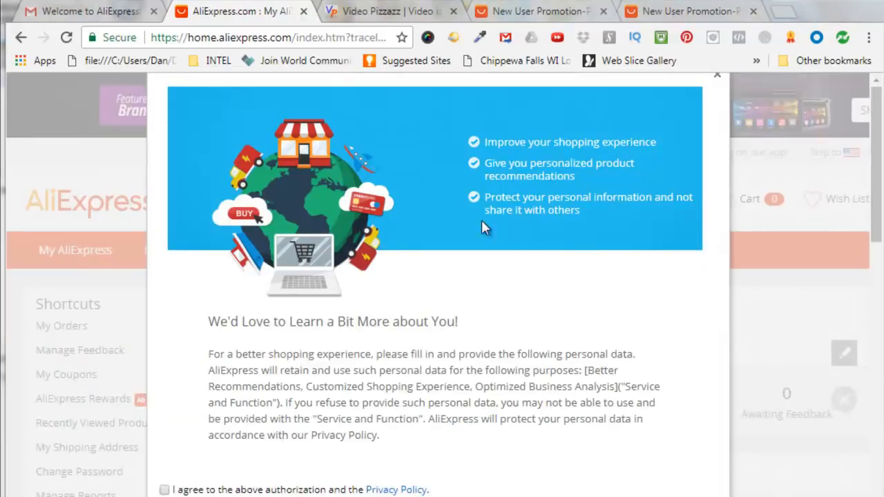
{"action": "mouse_move", "coordinate": [400, 390]}
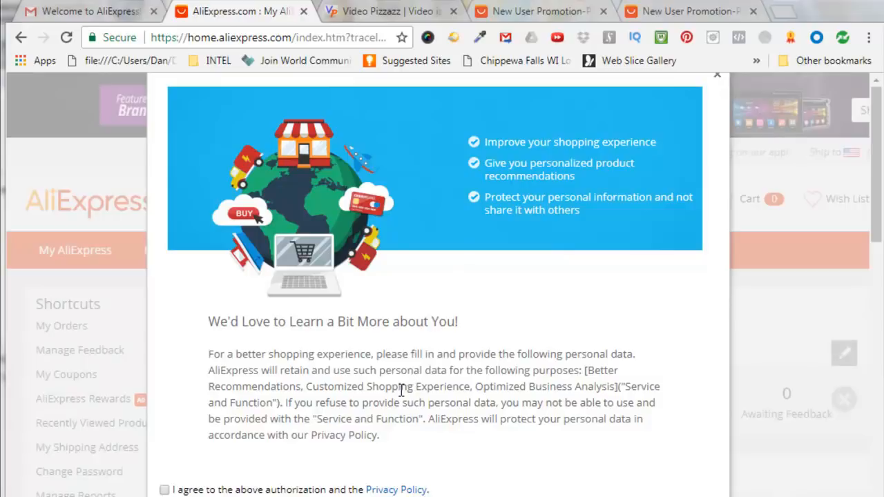
{"action": "scroll", "scroll_direction": "down", "scroll_amount": 3}
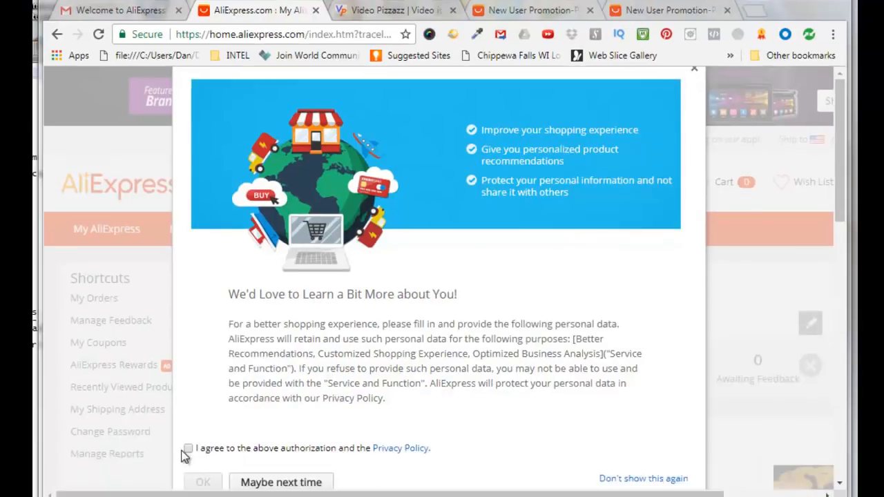
{"action": "left_click", "coordinate": [188, 447]}
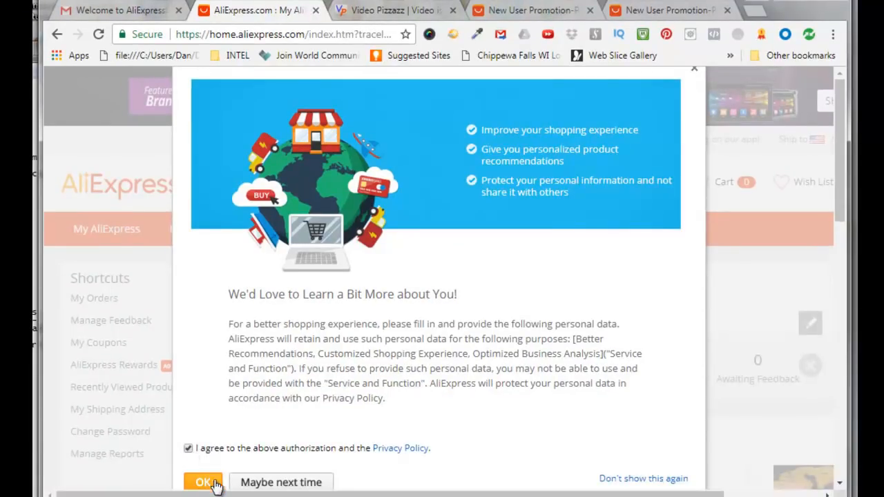
{"action": "left_click", "coordinate": [203, 482]}
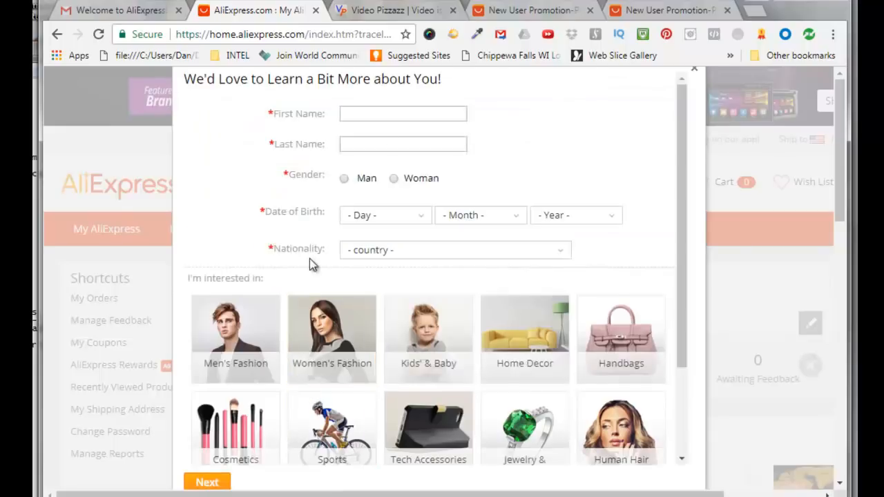
{"action": "mouse_move", "coordinate": [131, 152]}
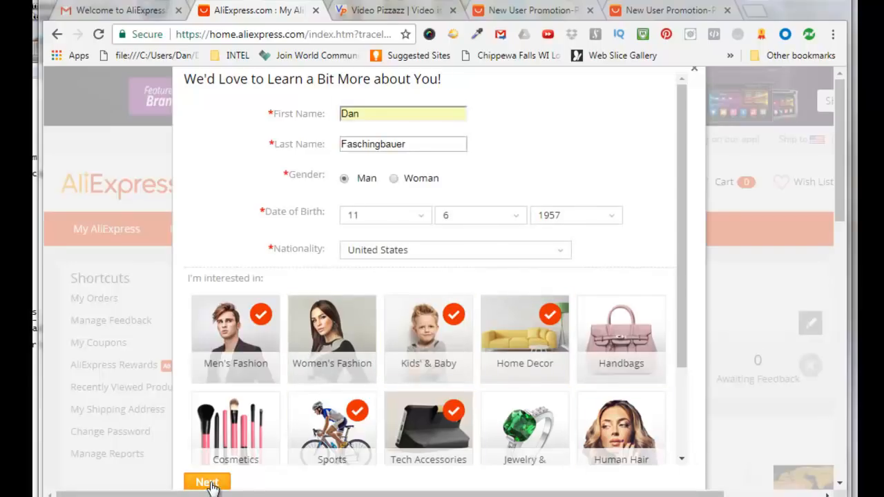
- Continue to the survey's second page and submit marital status, industry and income details
{"action": "left_click", "coordinate": [207, 482]}
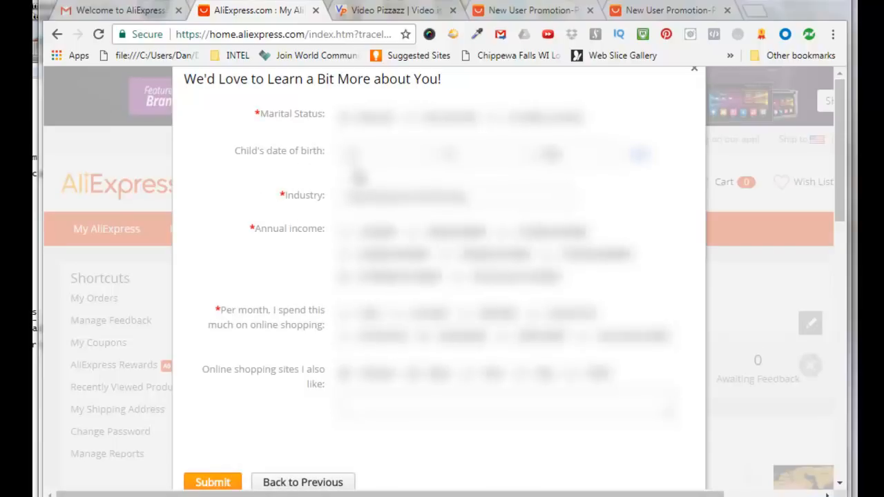
{"action": "mouse_move", "coordinate": [283, 212]}
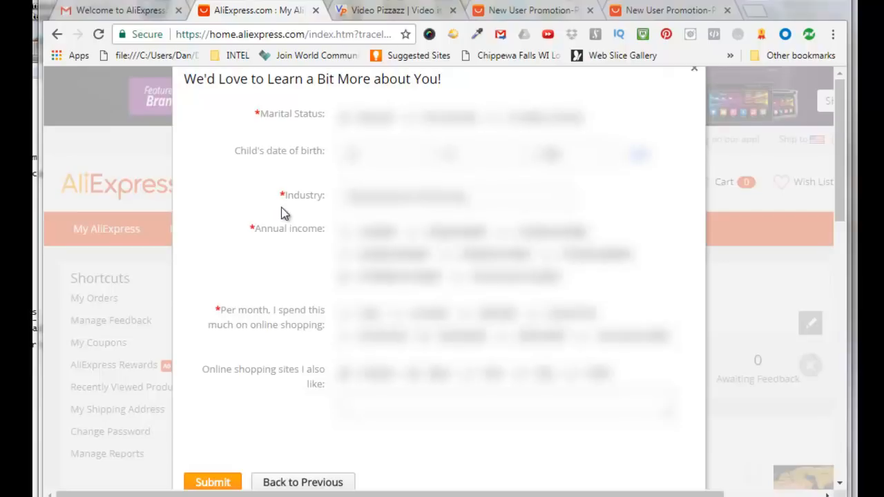
{"action": "mouse_move", "coordinate": [185, 366]}
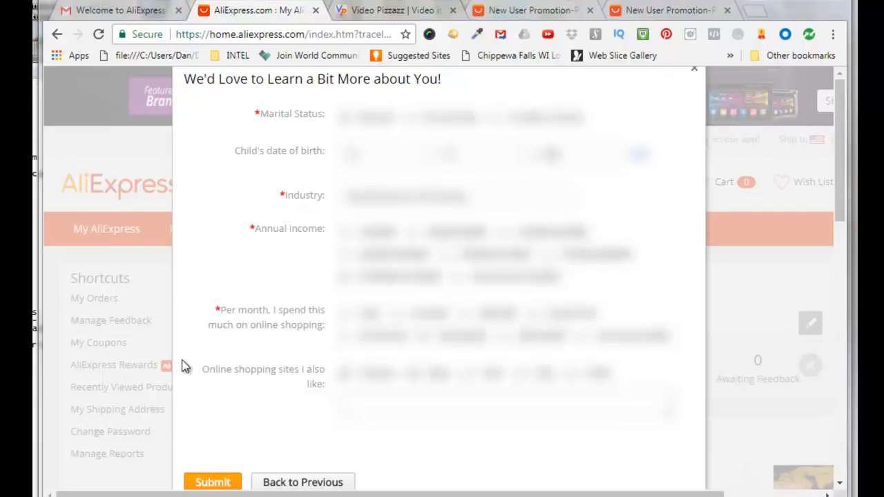
{"action": "mouse_move", "coordinate": [215, 324]}
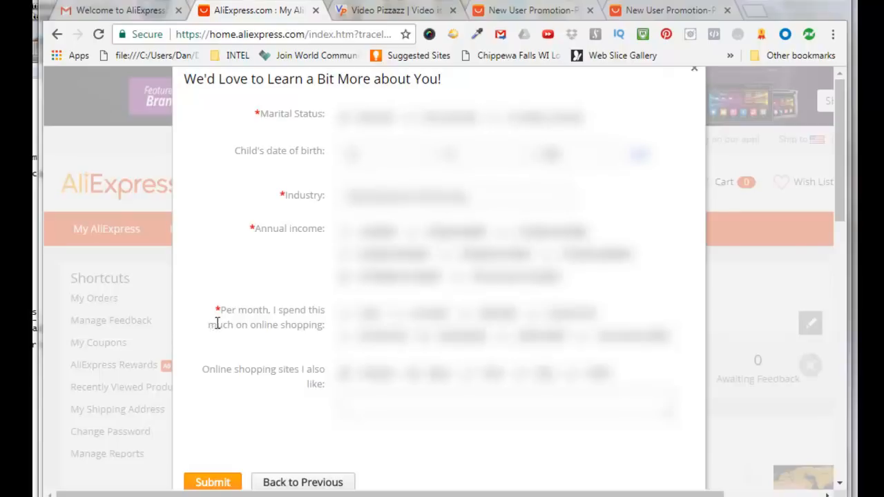
{"action": "mouse_move", "coordinate": [204, 391]}
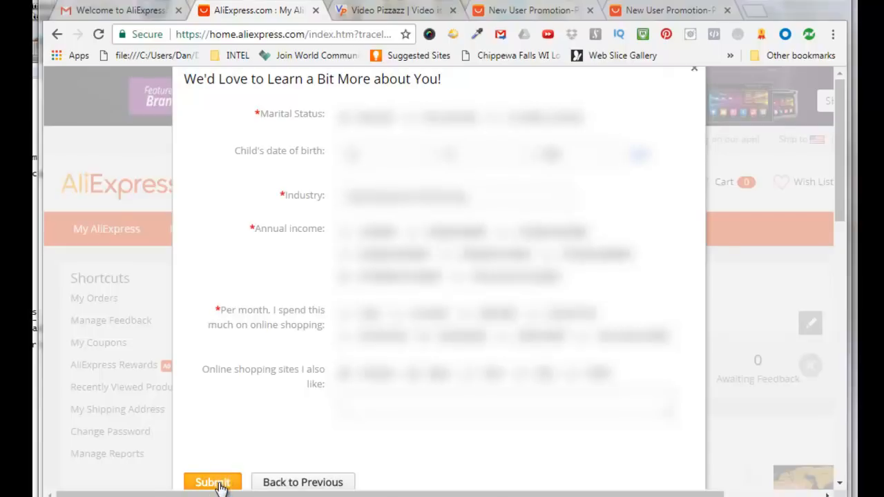
{"action": "left_click", "coordinate": [212, 483]}
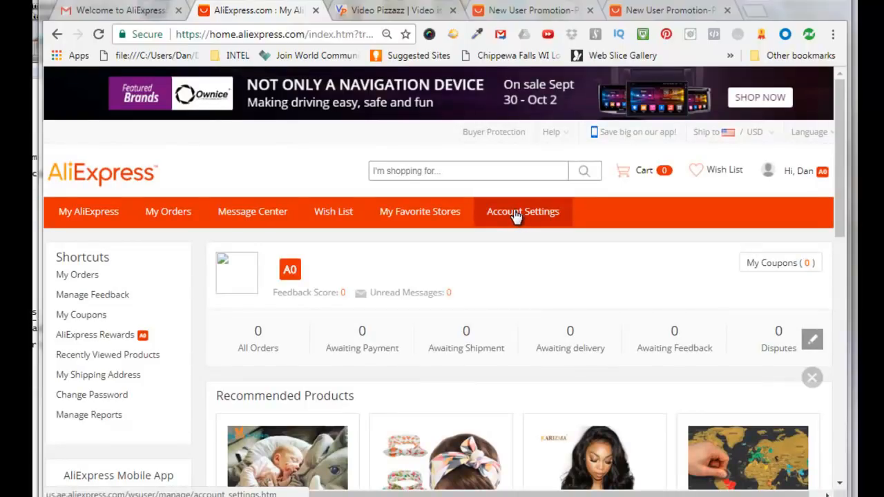
- Open Account Settings and choose Edit Settings in the sidebar
{"action": "left_click", "coordinate": [523, 212]}
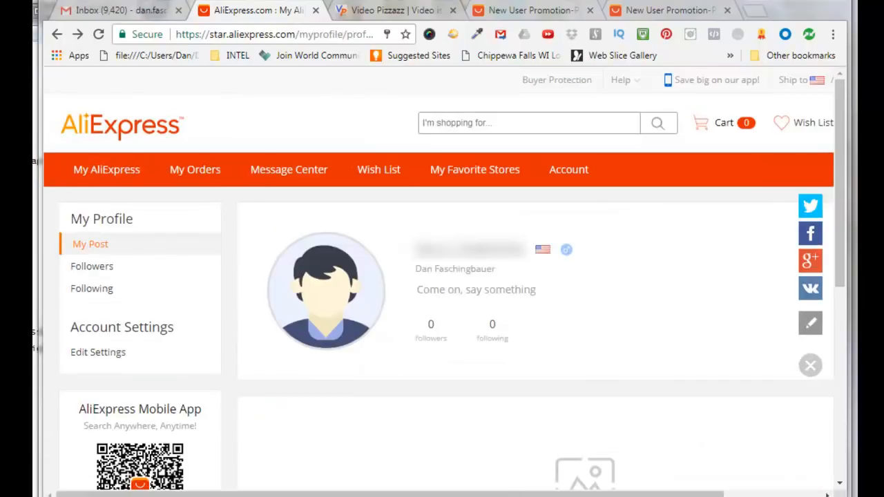
{"action": "mouse_move", "coordinate": [90, 223]}
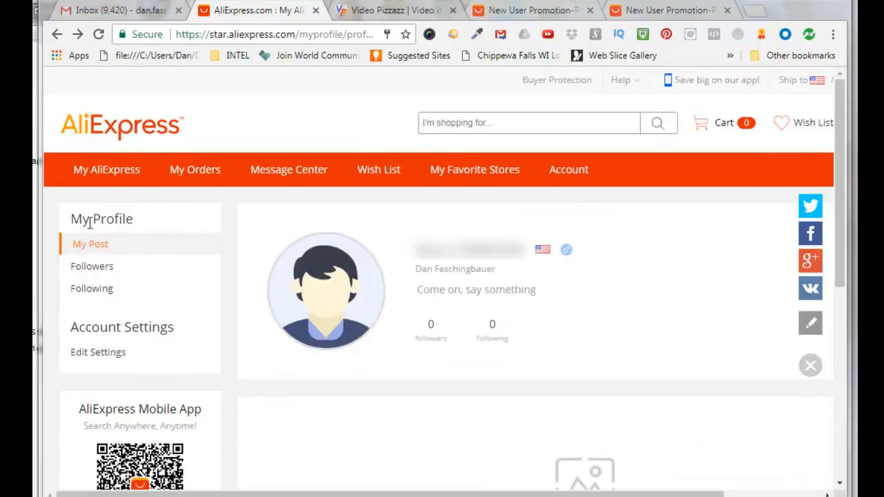
{"action": "left_click", "coordinate": [98, 352]}
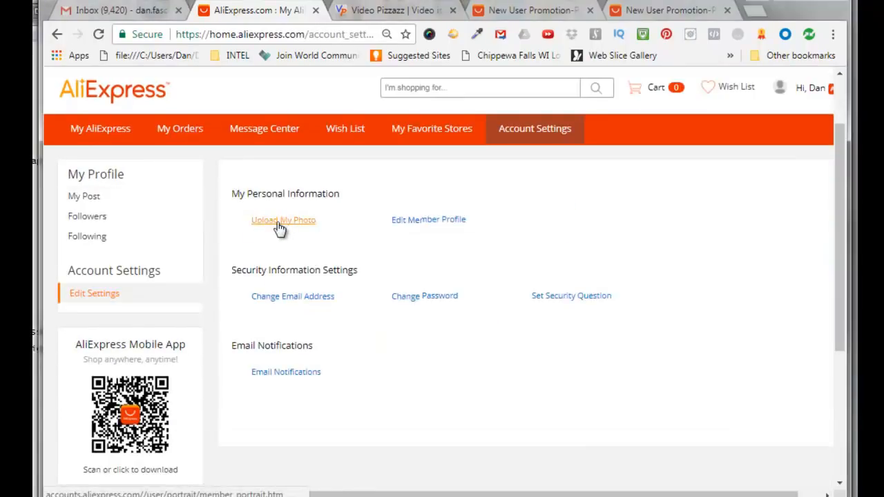
{"action": "mouse_move", "coordinate": [422, 220]}
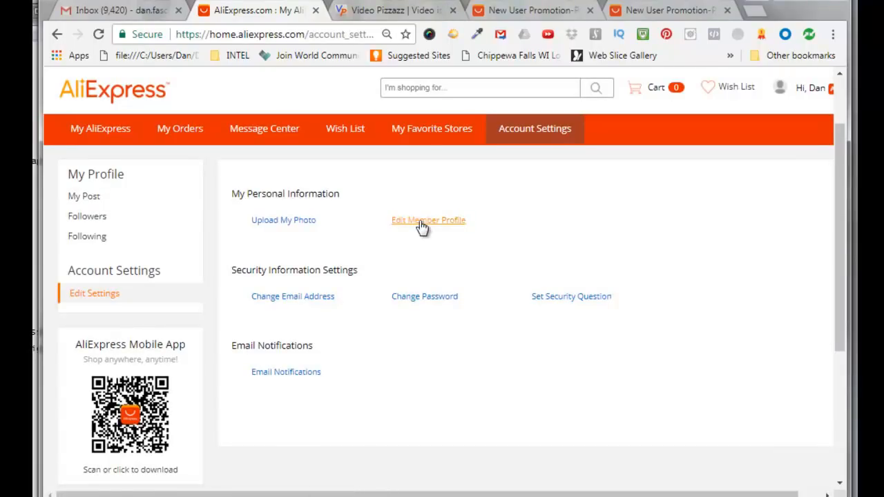
- Edit the member profile's name, gender, address and phone, submit, and return to Account Settings
{"action": "left_click", "coordinate": [428, 219]}
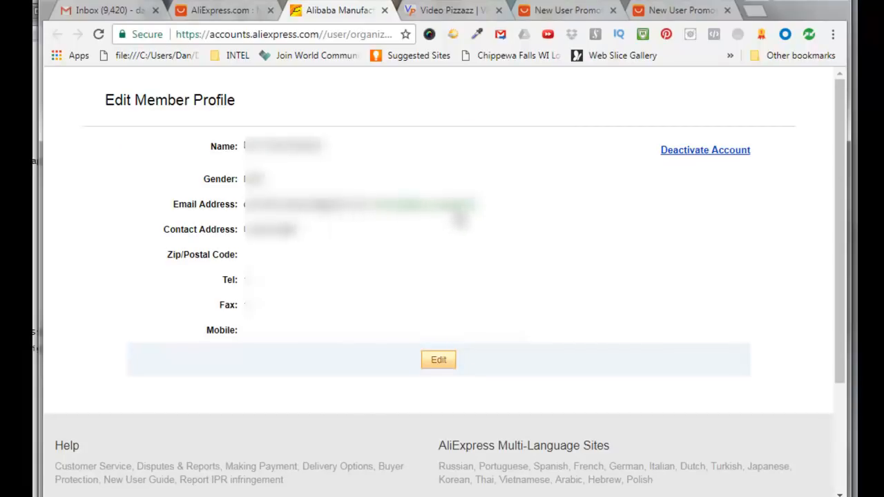
{"action": "mouse_move", "coordinate": [228, 269]}
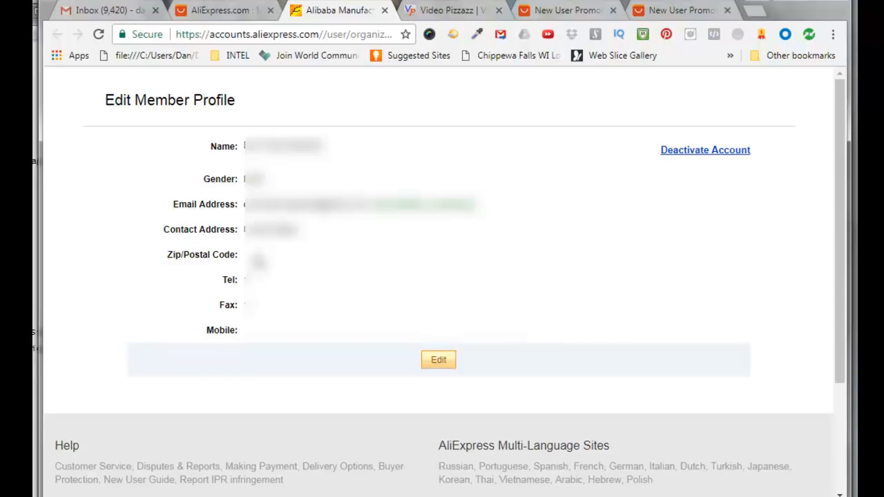
{"action": "left_click", "coordinate": [438, 359]}
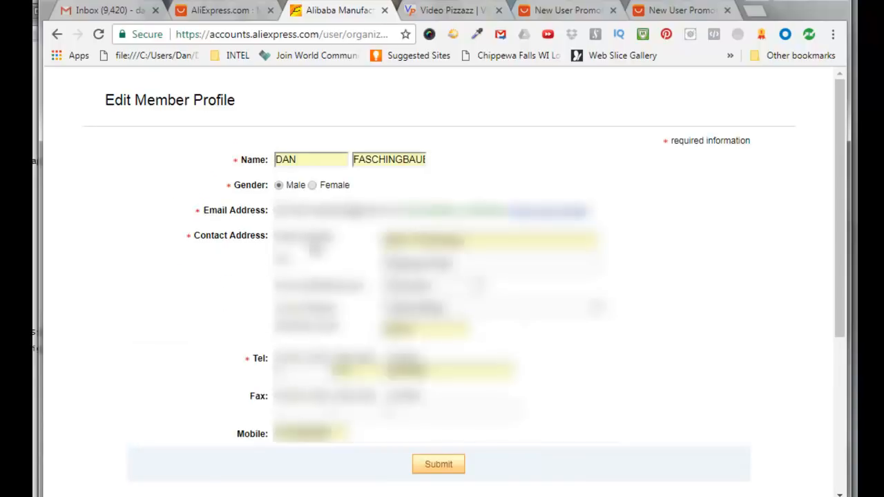
{"action": "mouse_move", "coordinate": [213, 270]}
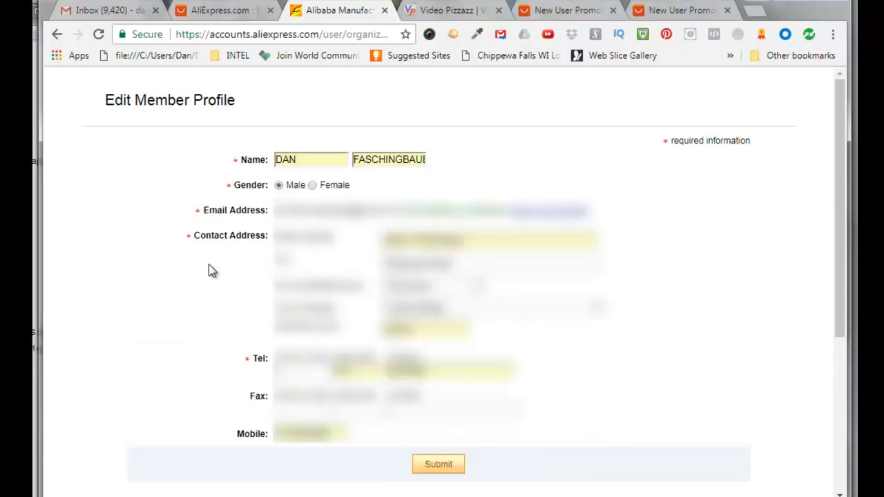
{"action": "mouse_move", "coordinate": [261, 320]}
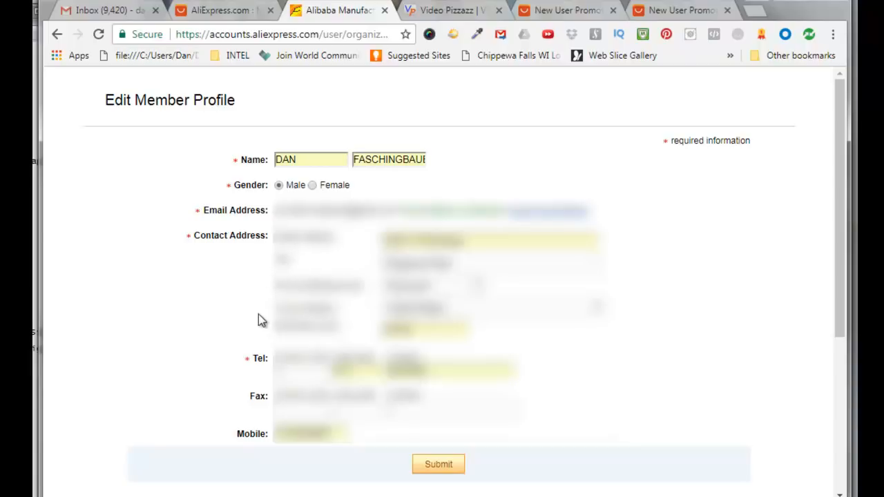
{"action": "mouse_move", "coordinate": [267, 345]}
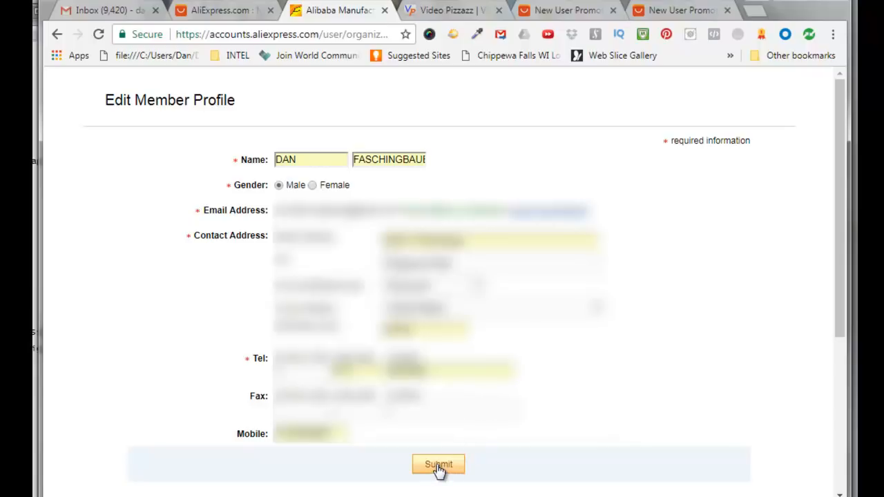
{"action": "left_click", "coordinate": [438, 464]}
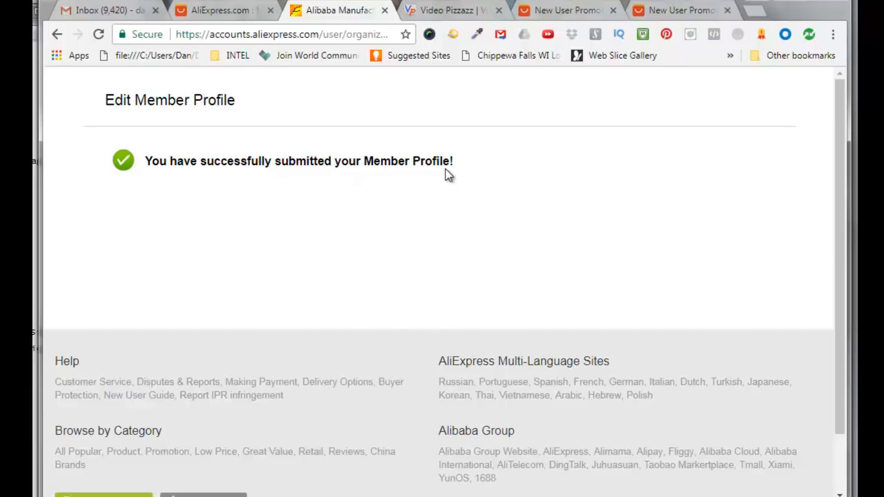
{"action": "left_click", "coordinate": [221, 10]}
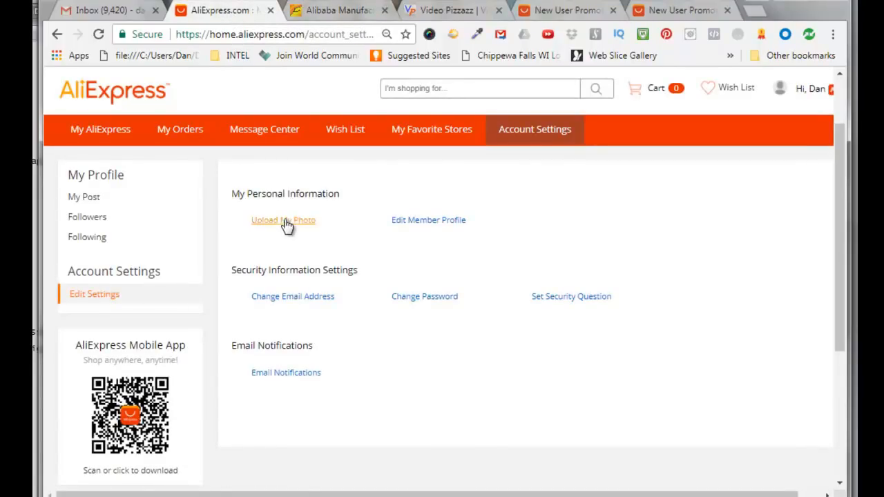
- Open Upload My Photo and attempt a profile photo upload, which raises an alert
{"action": "left_click", "coordinate": [283, 219]}
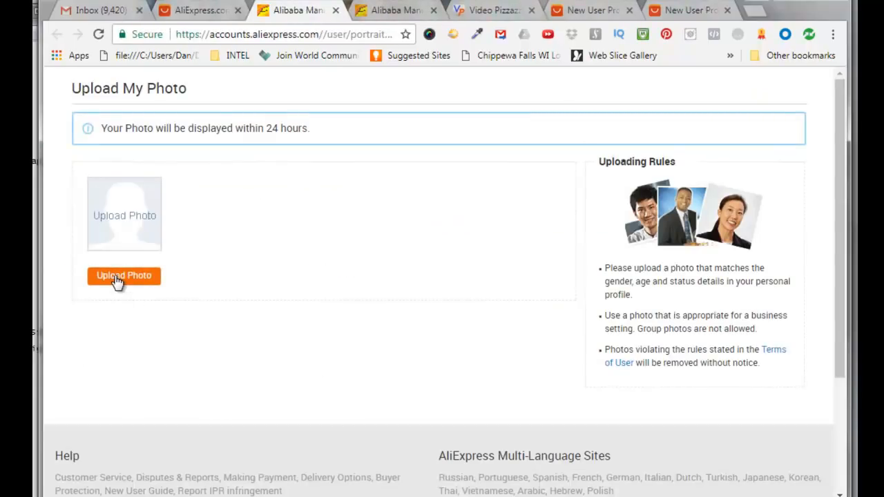
{"action": "left_click", "coordinate": [124, 276]}
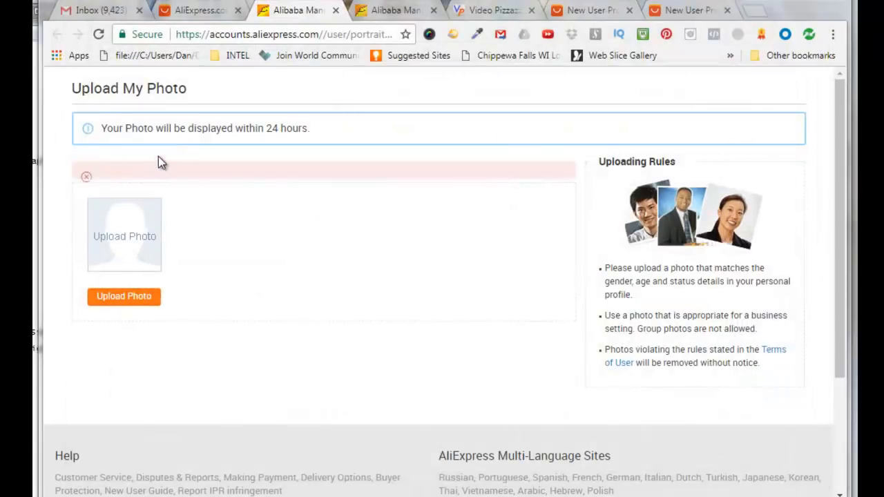
{"action": "mouse_move", "coordinate": [259, 161]}
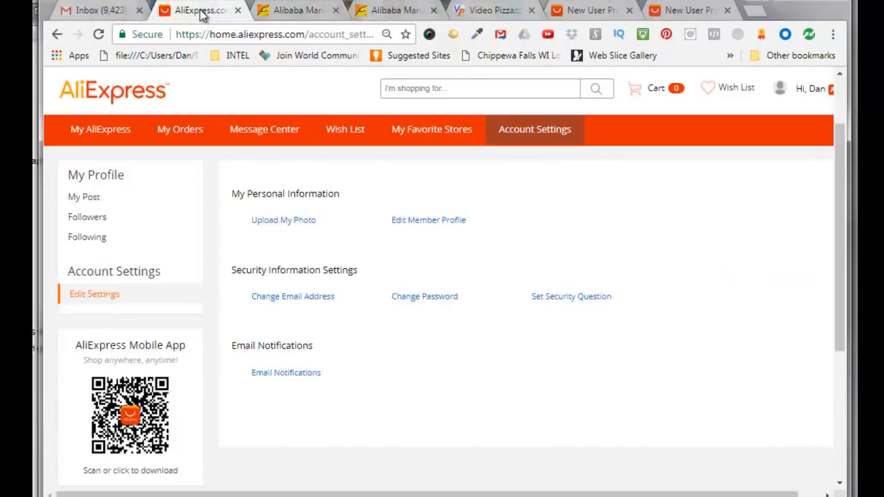
{"action": "mouse_move", "coordinate": [293, 296]}
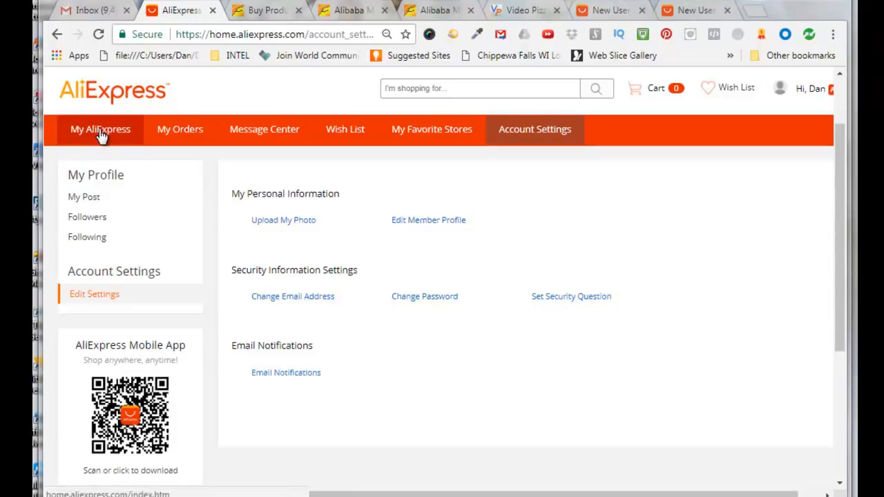
- Return to My AliExpress and open My Alipay from the Hi, Dan account menu
{"action": "left_click", "coordinate": [100, 129]}
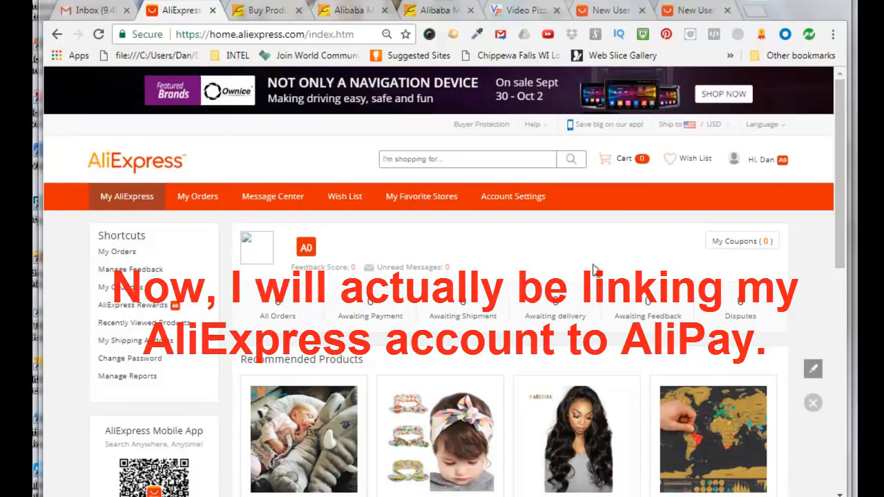
{"action": "left_click", "coordinate": [760, 159]}
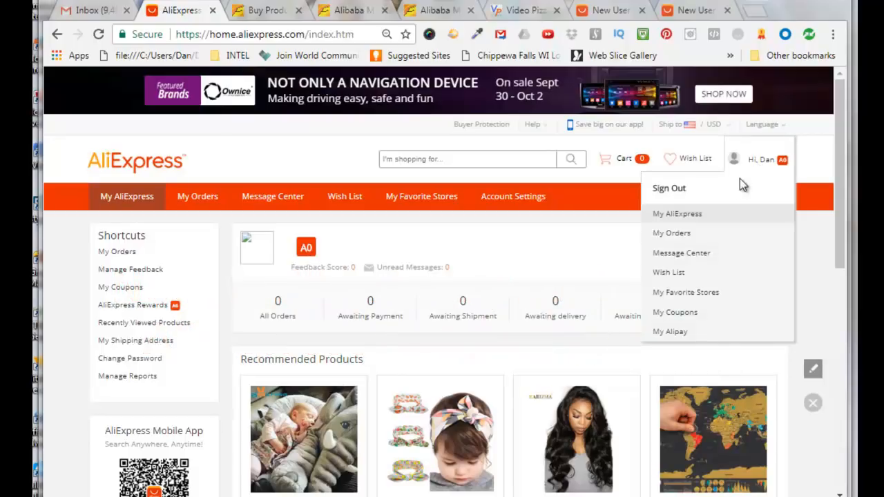
{"action": "mouse_move", "coordinate": [670, 332]}
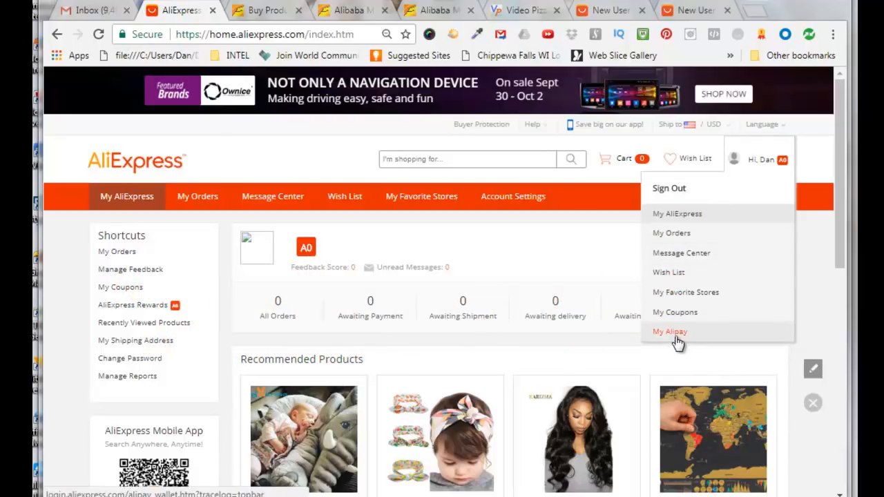
{"action": "left_click", "coordinate": [669, 331]}
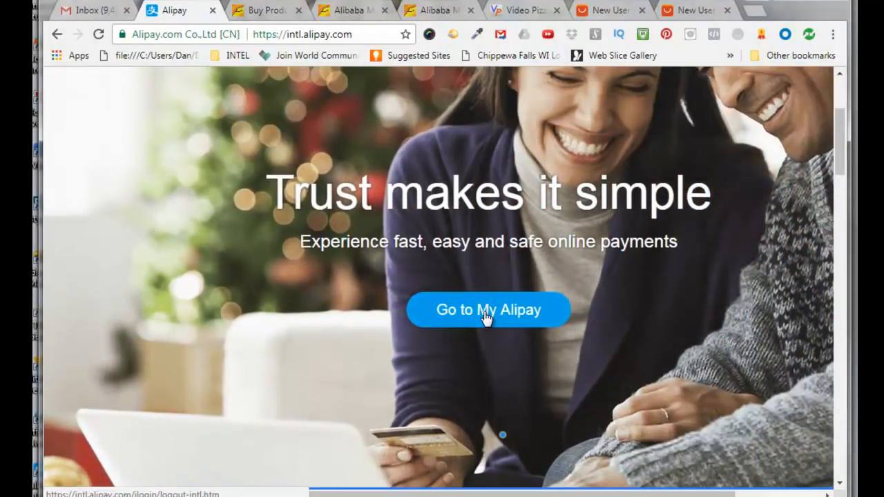
- Sign in via Go to My Alipay and submit the completed slide-to-verify check
{"action": "left_click", "coordinate": [488, 310]}
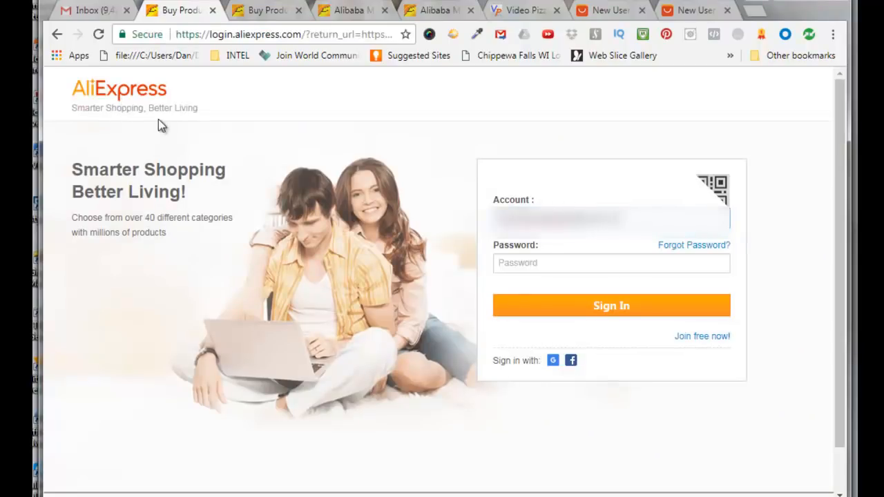
{"action": "left_click", "coordinate": [611, 305]}
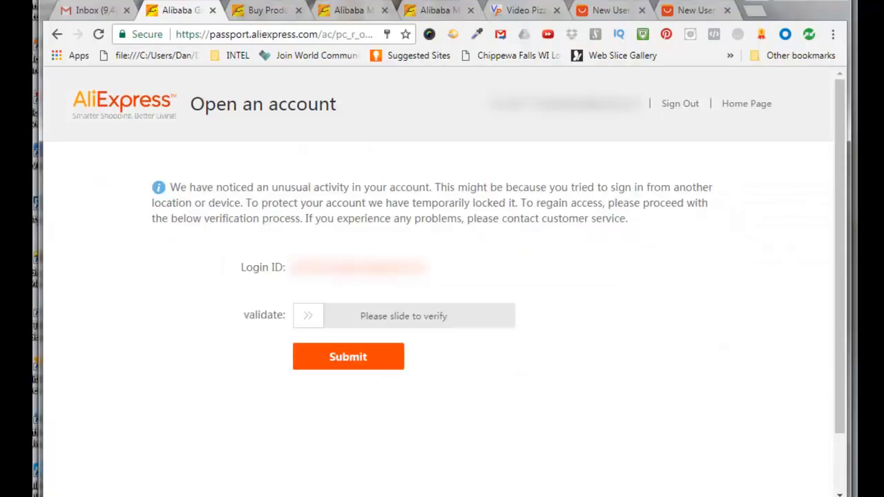
{"action": "mouse_move", "coordinate": [171, 352]}
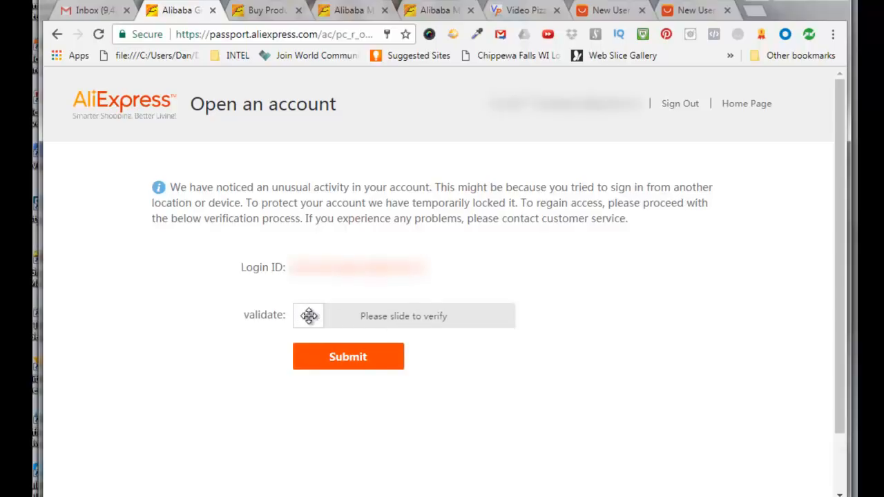
{"action": "left_click_drag", "start_coordinate": [309, 316], "coordinate": [431, 315]}
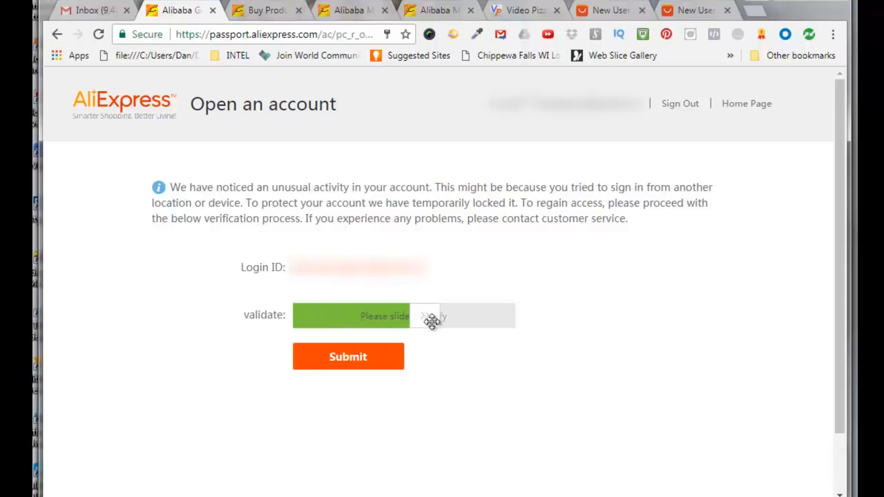
{"action": "left_click_drag", "start_coordinate": [432, 316], "coordinate": [497, 315]}
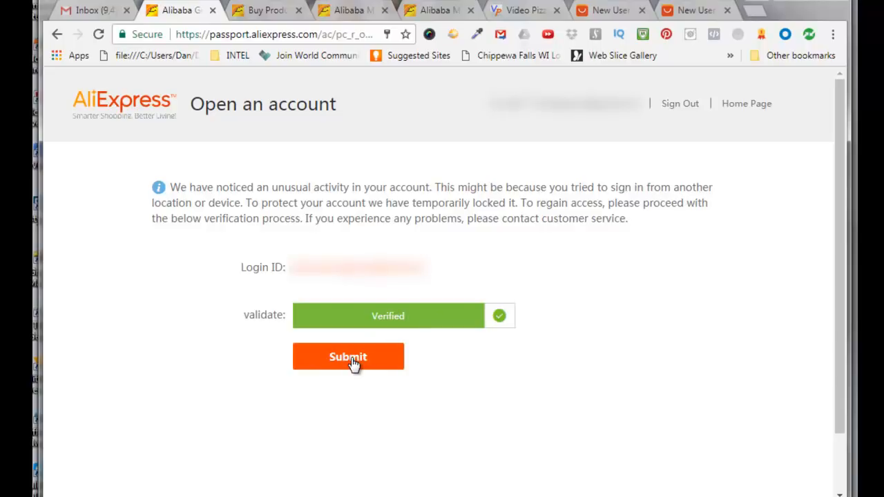
{"action": "left_click", "coordinate": [348, 356]}
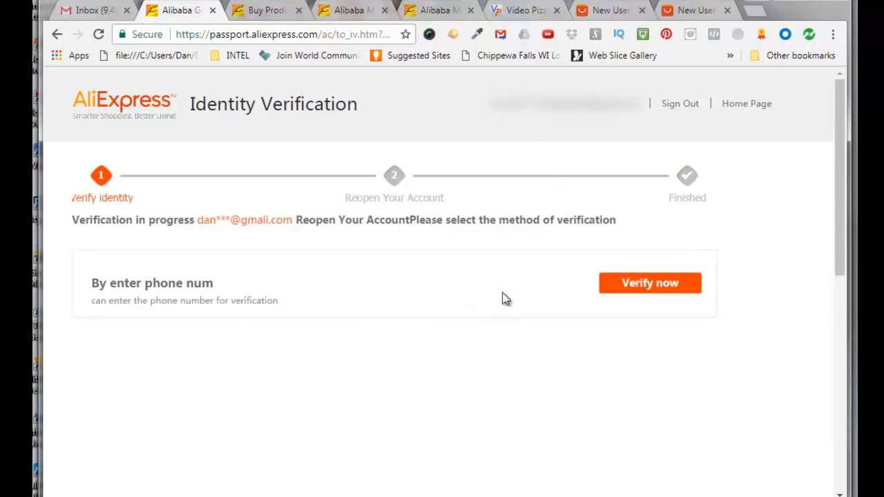
{"action": "mouse_move", "coordinate": [510, 378]}
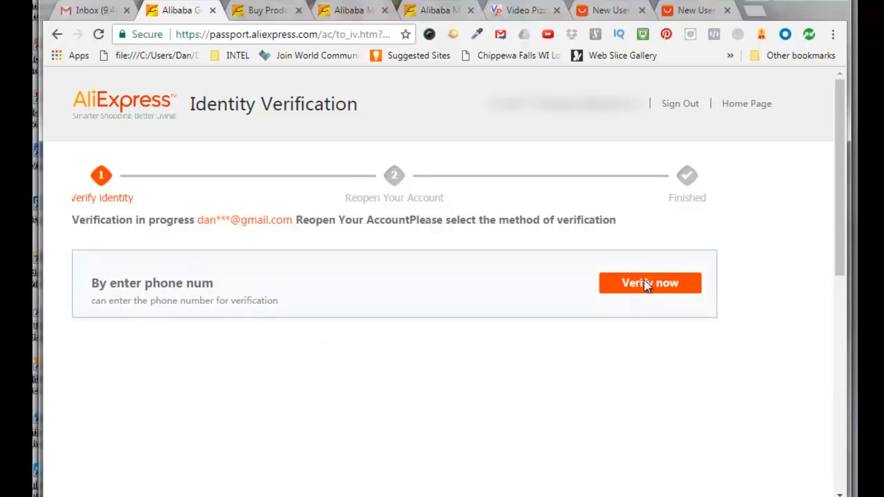
- Verify identity by phone and submit the United States mobile number
{"action": "left_click", "coordinate": [649, 283]}
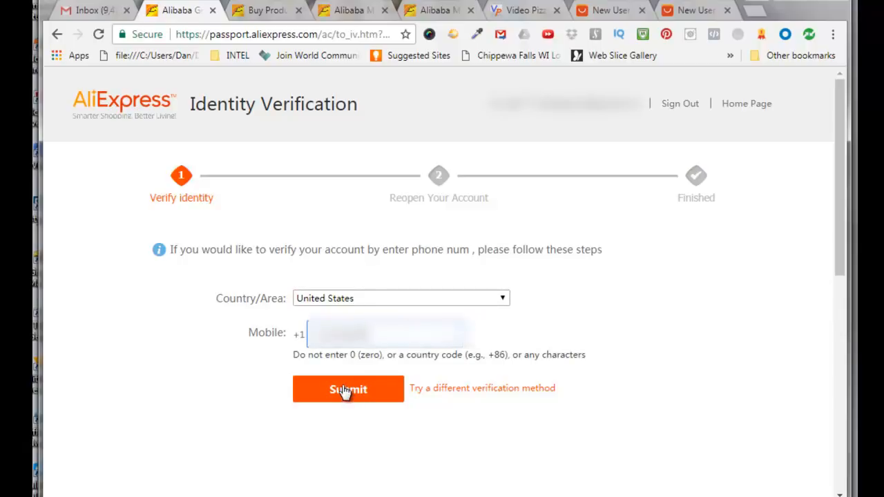
{"action": "left_click", "coordinate": [348, 389]}
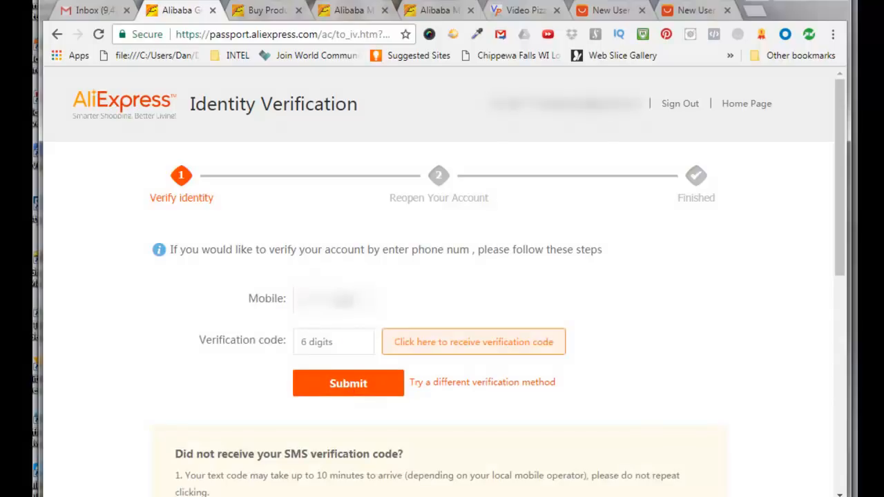
{"action": "mouse_move", "coordinate": [157, 336]}
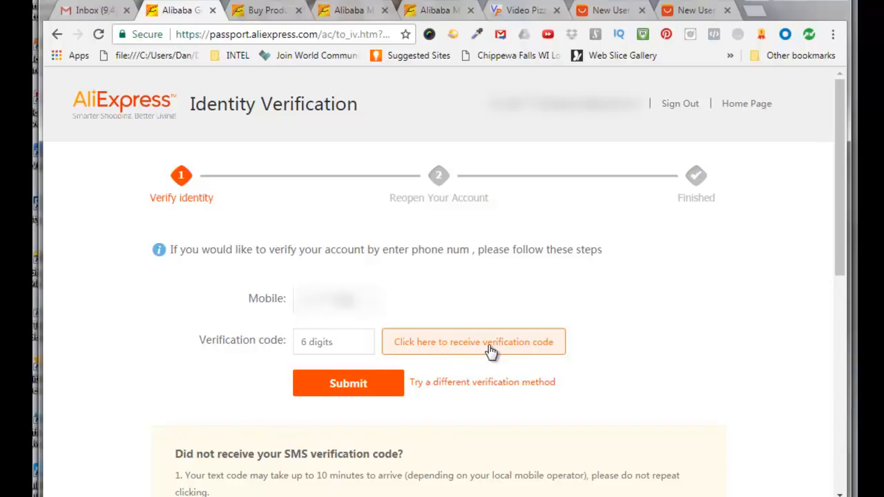
{"action": "left_click", "coordinate": [473, 341]}
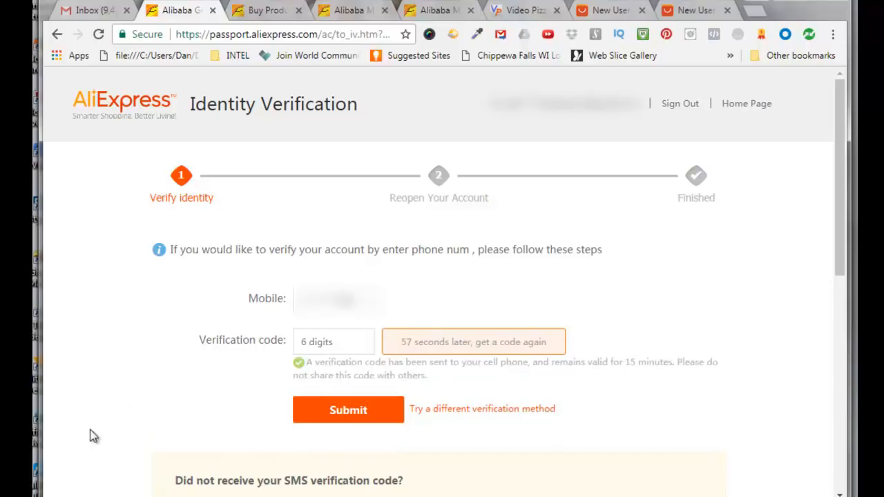
{"action": "mouse_move", "coordinate": [252, 391]}
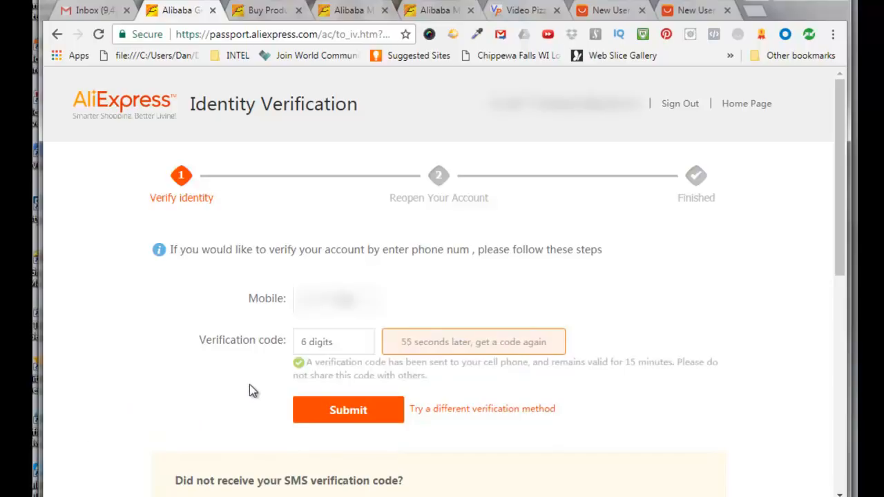
{"action": "mouse_move", "coordinate": [231, 416]}
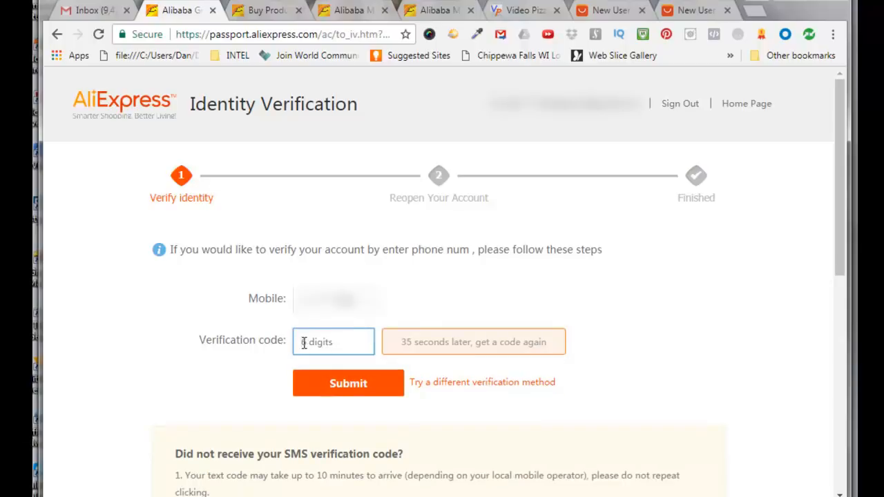
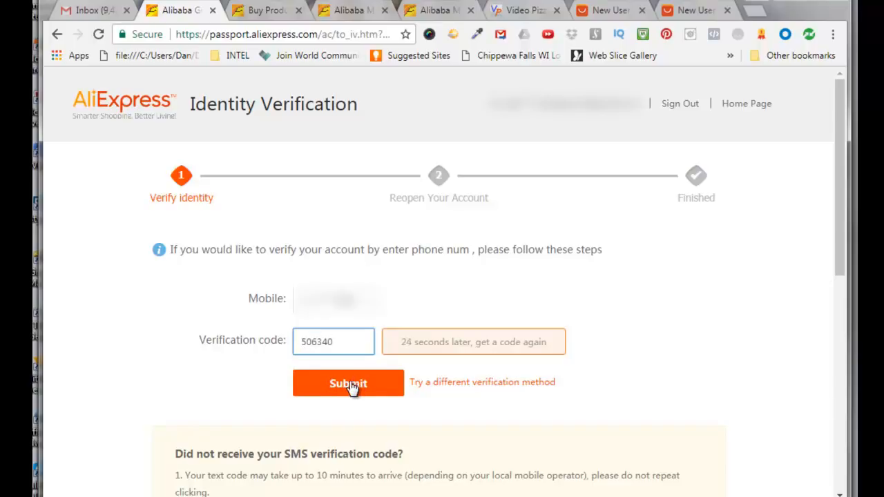
{"action": "left_click", "coordinate": [348, 384]}
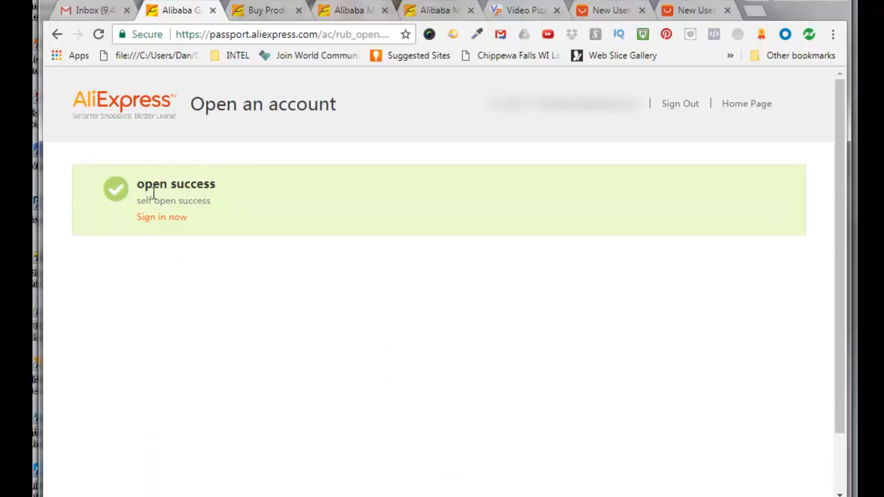
{"action": "mouse_move", "coordinate": [162, 217]}
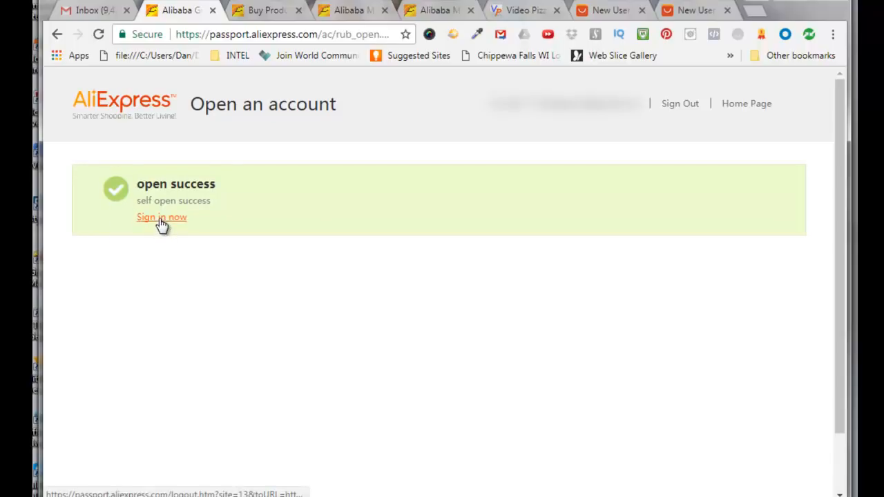
{"action": "left_click", "coordinate": [162, 217]}
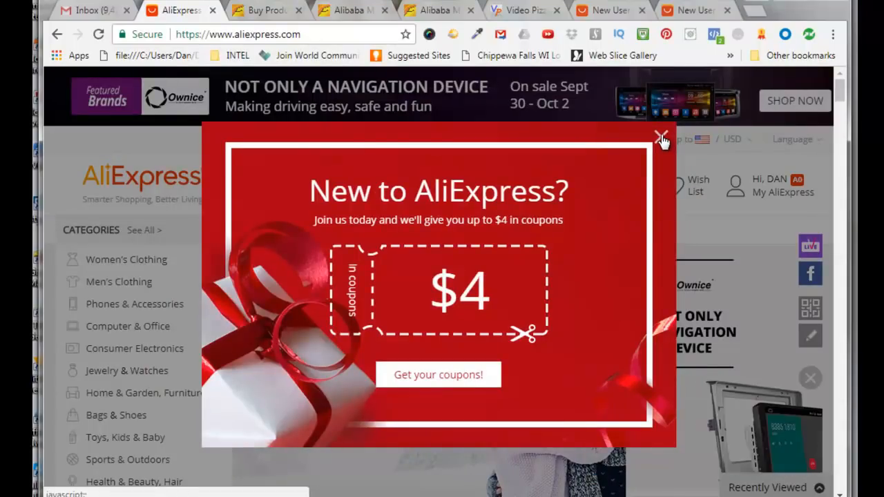
- Close the $4 coupon pop-up and go to My Alipay via My AliExpress
{"action": "left_click", "coordinate": [661, 137]}
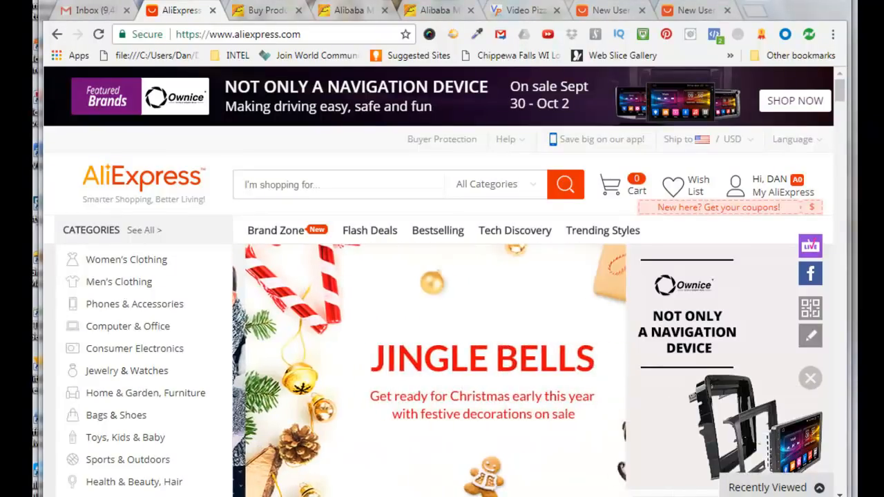
{"action": "left_click", "coordinate": [777, 185]}
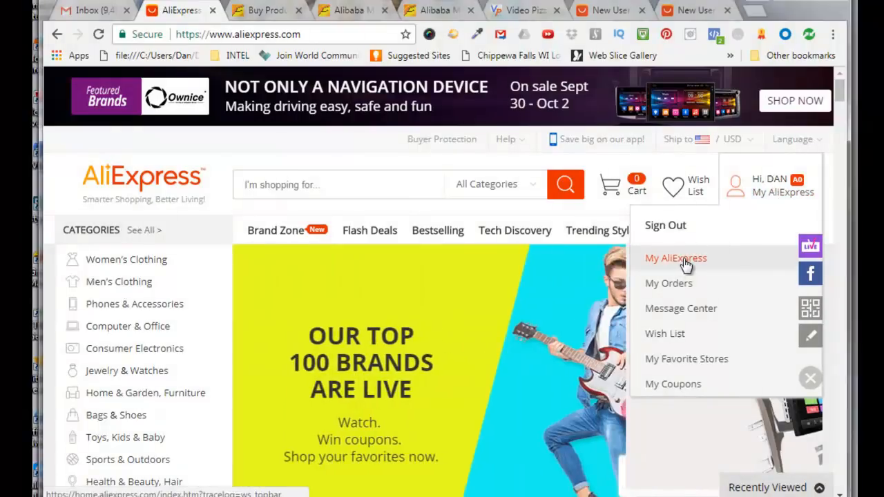
{"action": "left_click", "coordinate": [676, 257]}
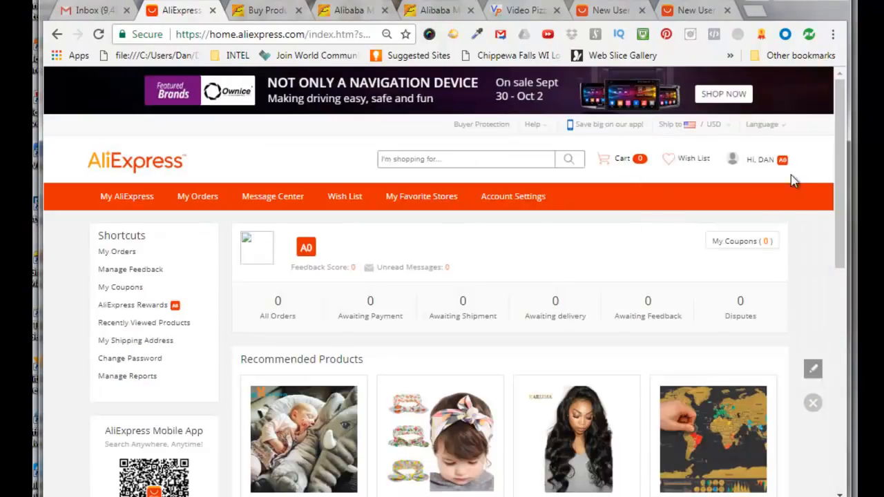
{"action": "left_click", "coordinate": [759, 160]}
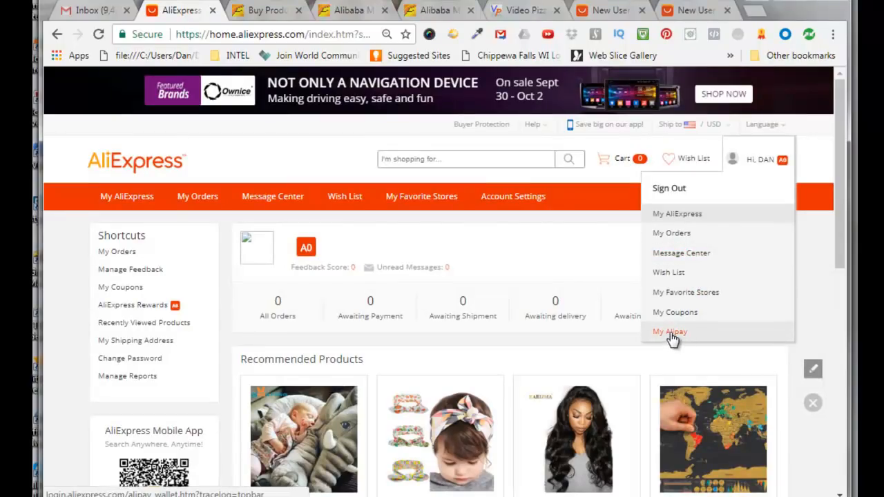
{"action": "left_click", "coordinate": [669, 332]}
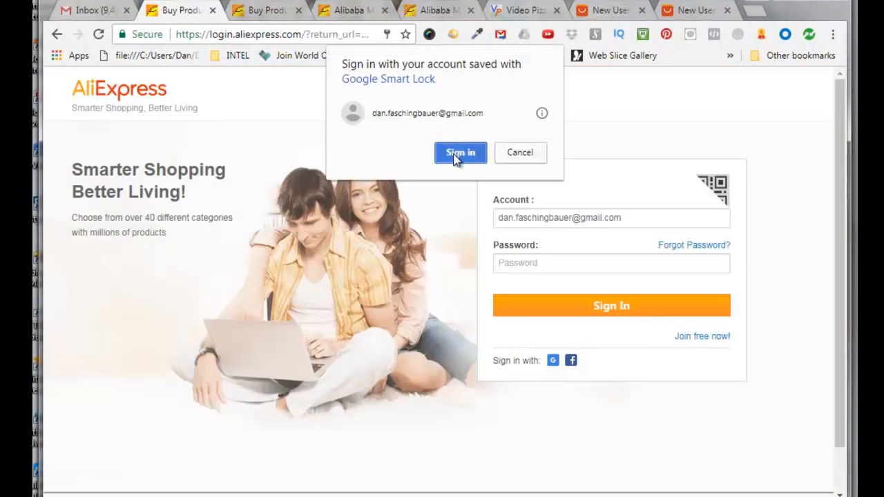
- Sign in with the saved Google account and send the Alipay confirmation email
{"action": "left_click", "coordinate": [460, 153]}
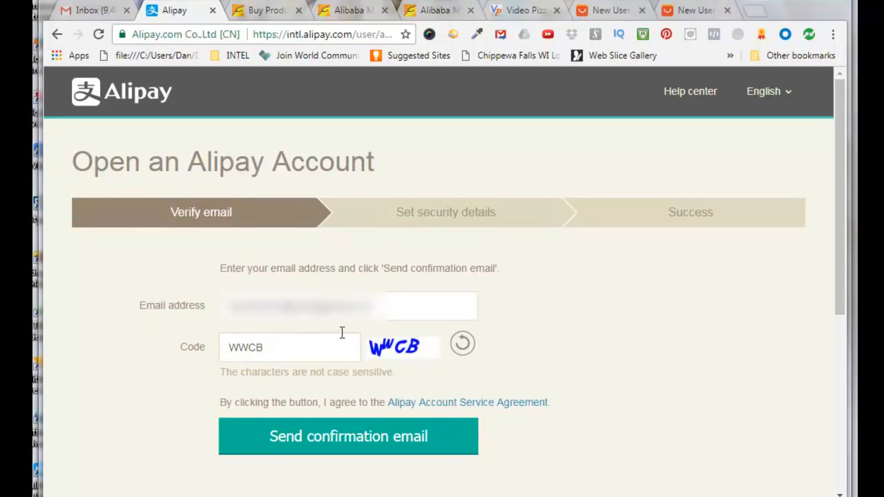
{"action": "mouse_move", "coordinate": [355, 357]}
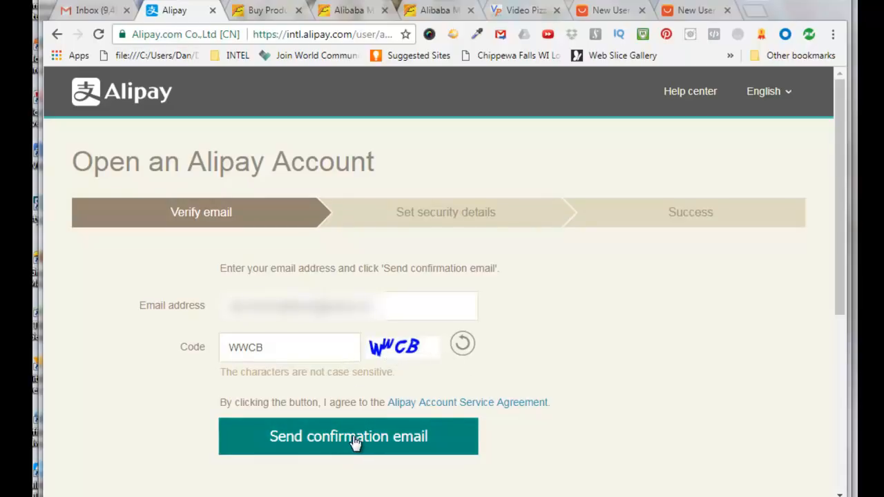
{"action": "left_click", "coordinate": [348, 435]}
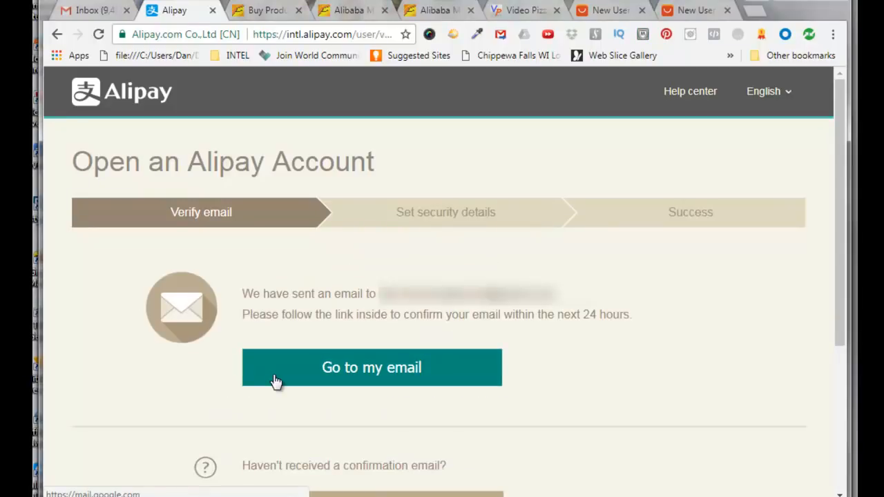
{"action": "mouse_move", "coordinate": [358, 371]}
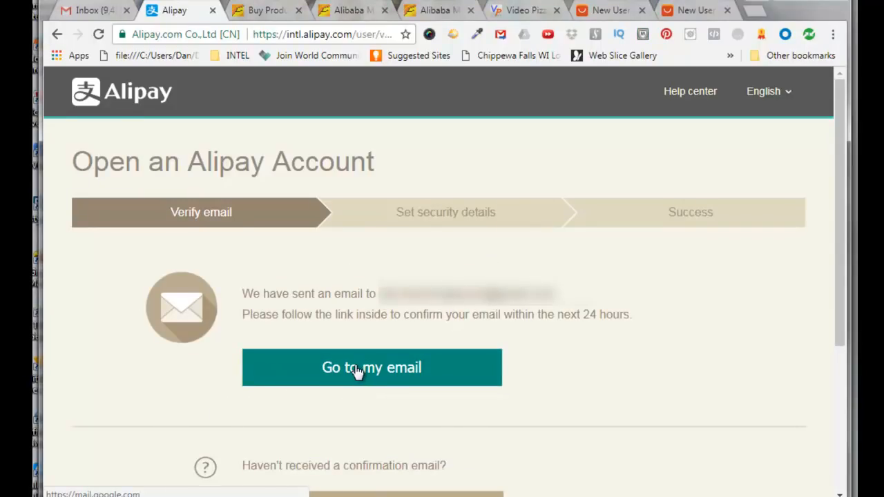
- Confirm the address from Gmail's 'Activate your Alipay wallet' message
{"action": "left_click", "coordinate": [371, 367]}
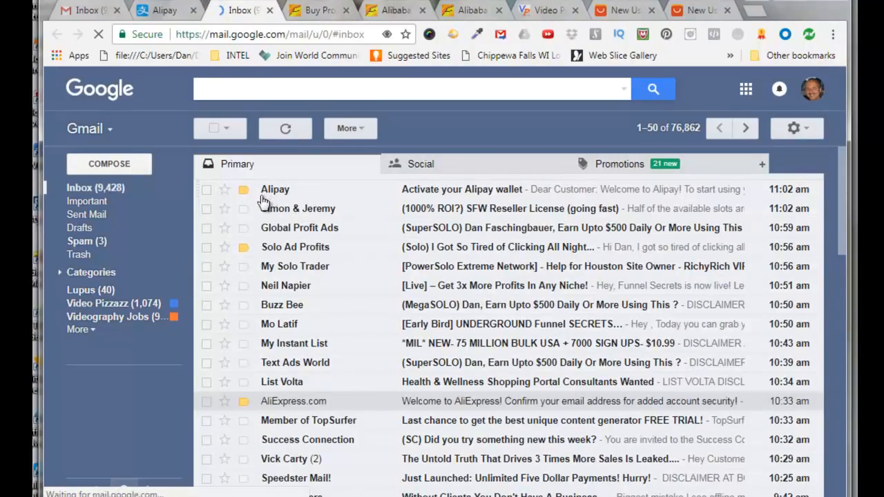
{"action": "mouse_move", "coordinate": [467, 197]}
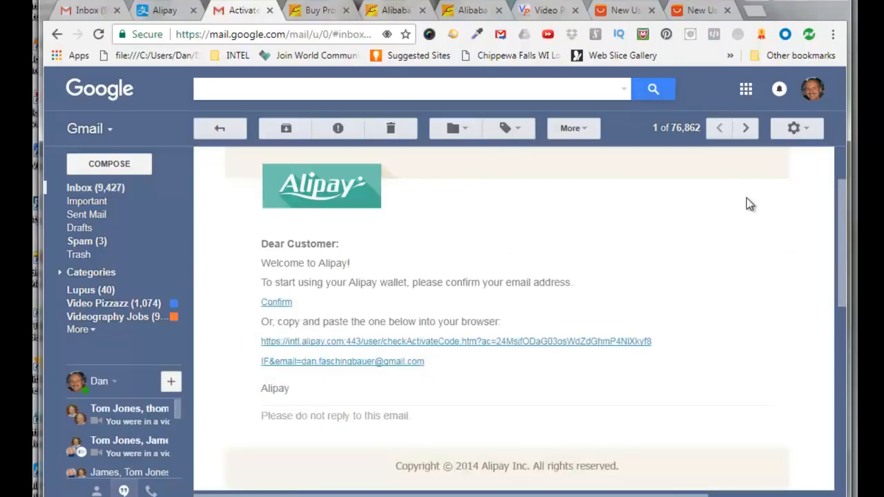
{"action": "mouse_move", "coordinate": [411, 304]}
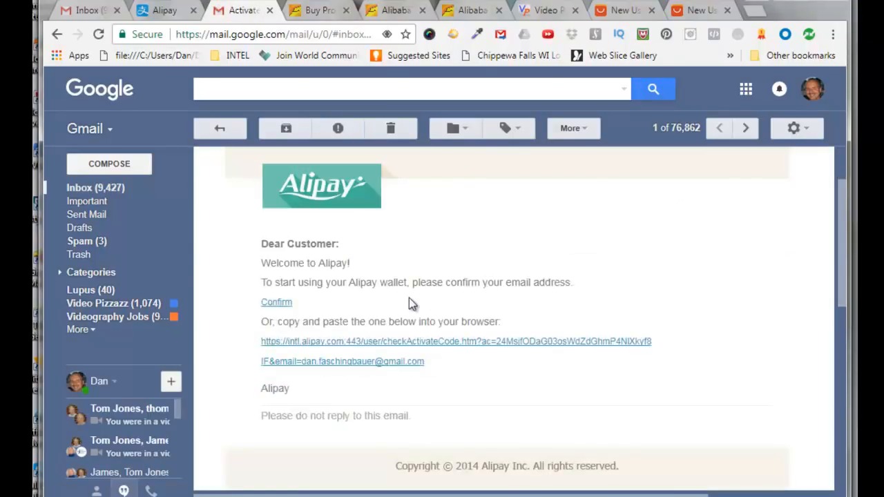
{"action": "mouse_move", "coordinate": [276, 306]}
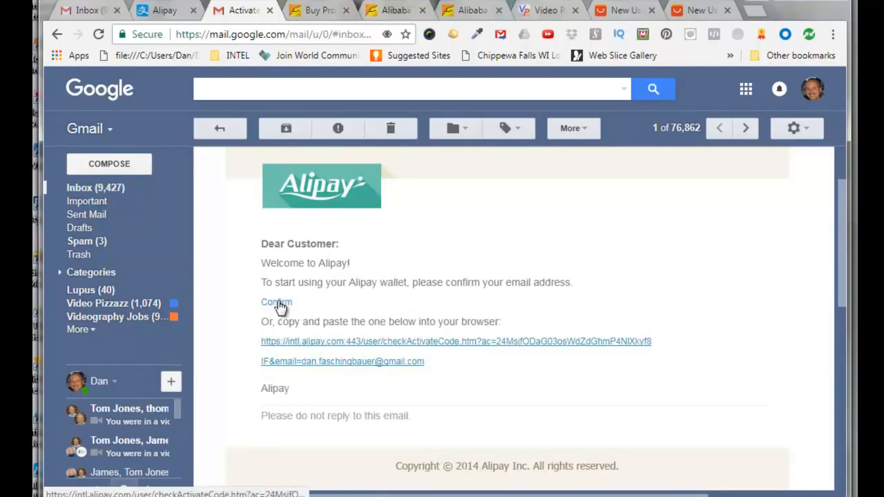
{"action": "left_click", "coordinate": [276, 303]}
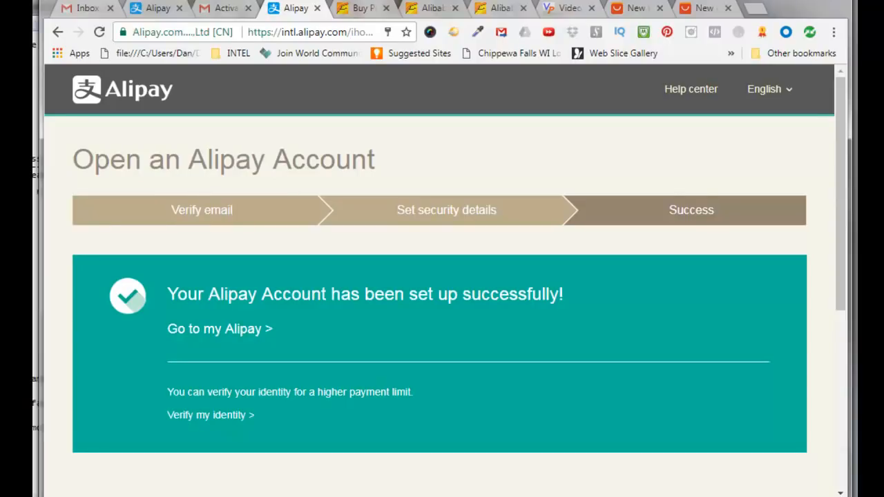
{"action": "mouse_move", "coordinate": [170, 346]}
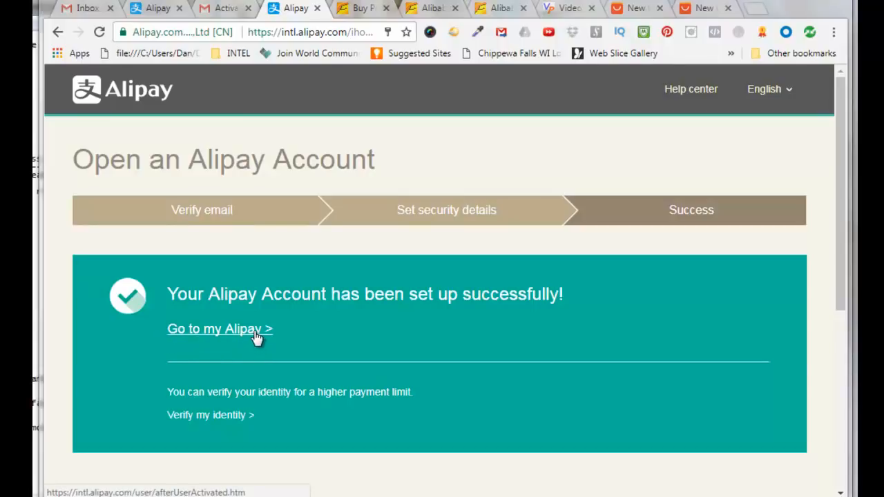
{"action": "mouse_move", "coordinate": [185, 406]}
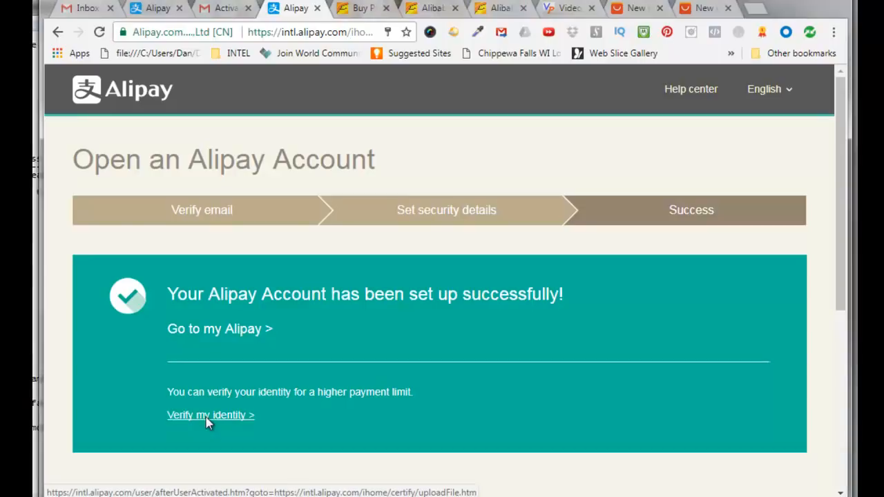
- Launch 'Verify my identity' and work down the identity information form
{"action": "left_click", "coordinate": [210, 415]}
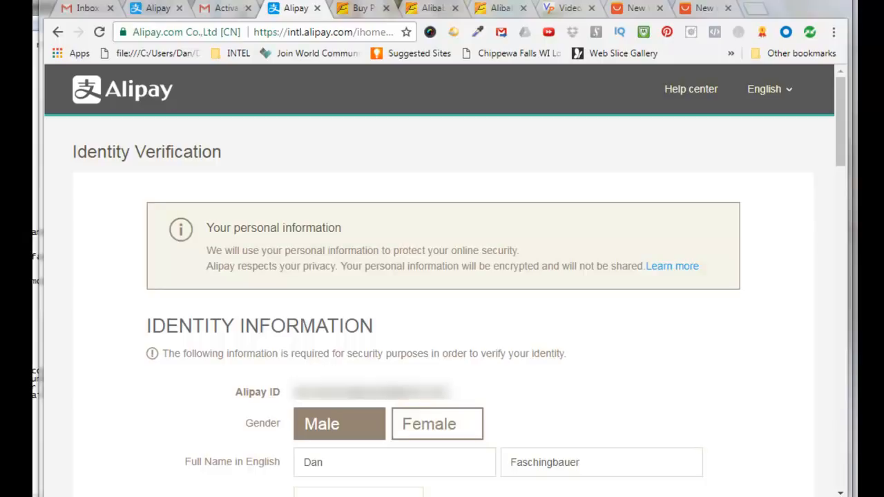
{"action": "scroll", "scroll_direction": "down", "scroll_amount": 3}
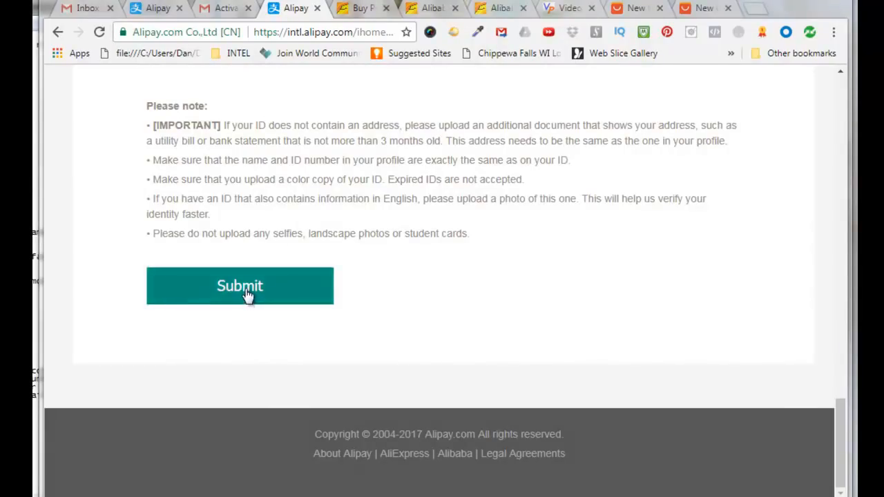
- Submit the identity details, then open My Alipay from the 'Hi, DAN' menu
{"action": "left_click", "coordinate": [240, 286]}
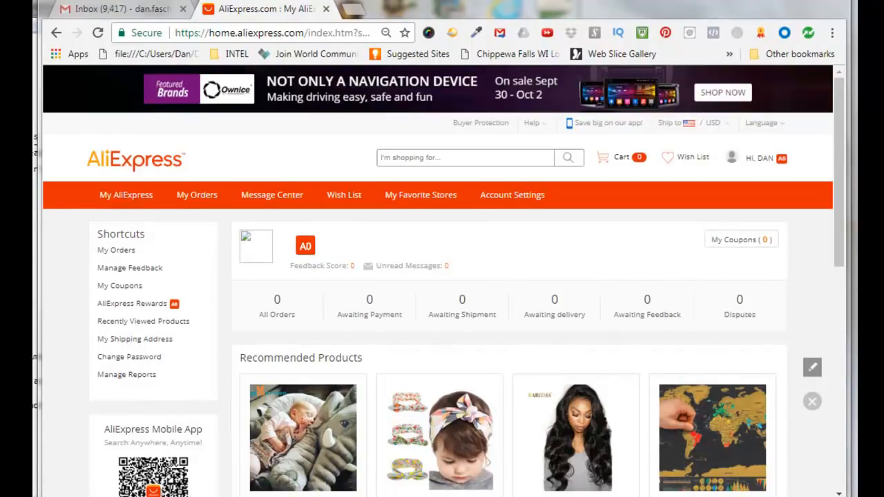
{"action": "mouse_move", "coordinate": [74, 202]}
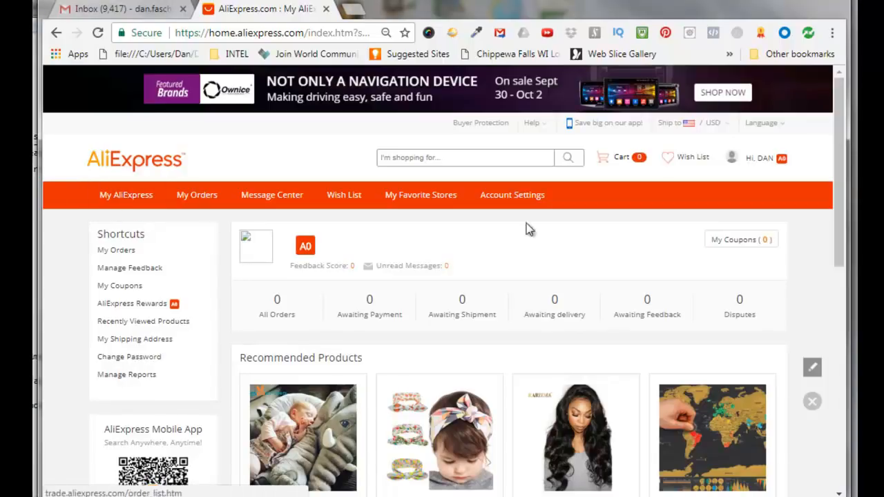
{"action": "left_click", "coordinate": [760, 158]}
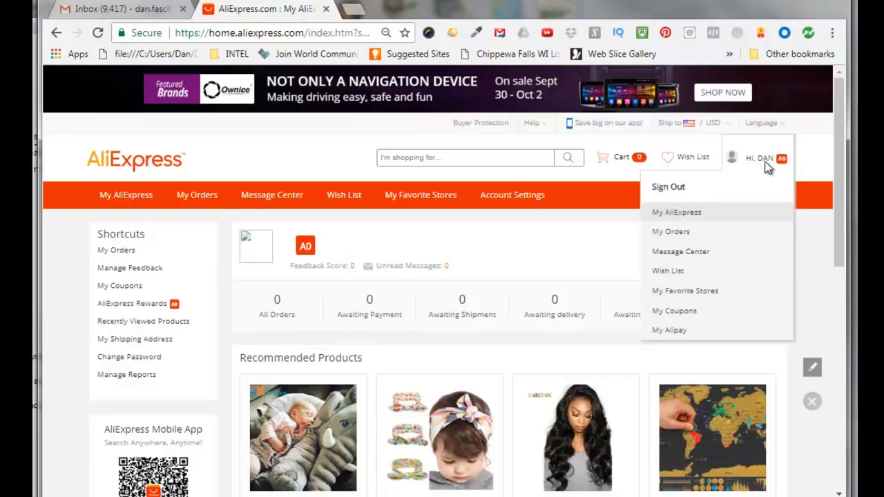
{"action": "mouse_move", "coordinate": [669, 329]}
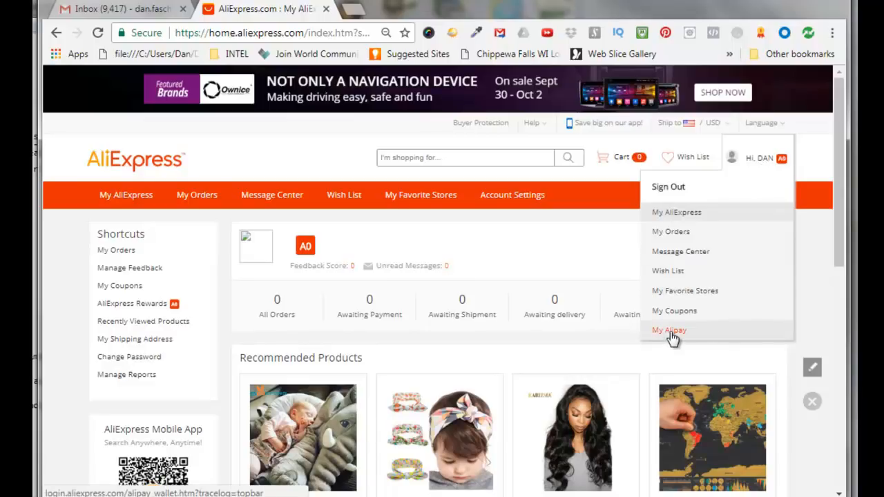
{"action": "left_click", "coordinate": [669, 329]}
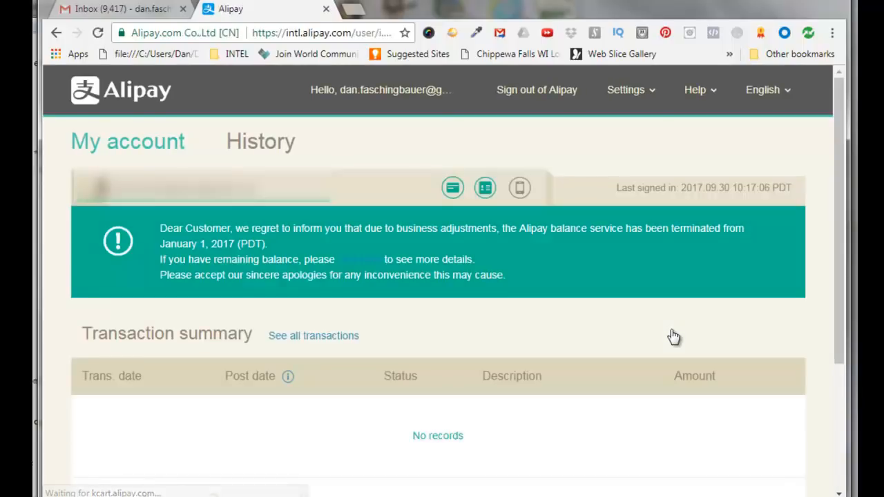
{"action": "mouse_move", "coordinate": [314, 336]}
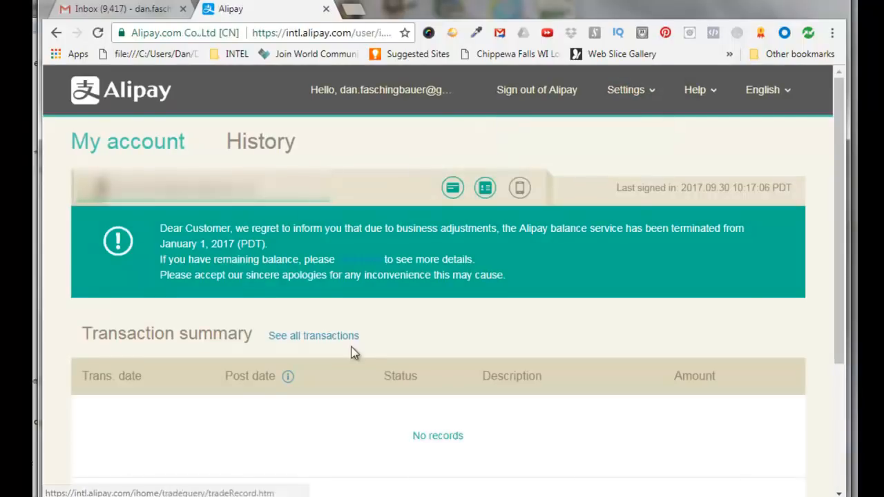
{"action": "left_click", "coordinate": [626, 89]}
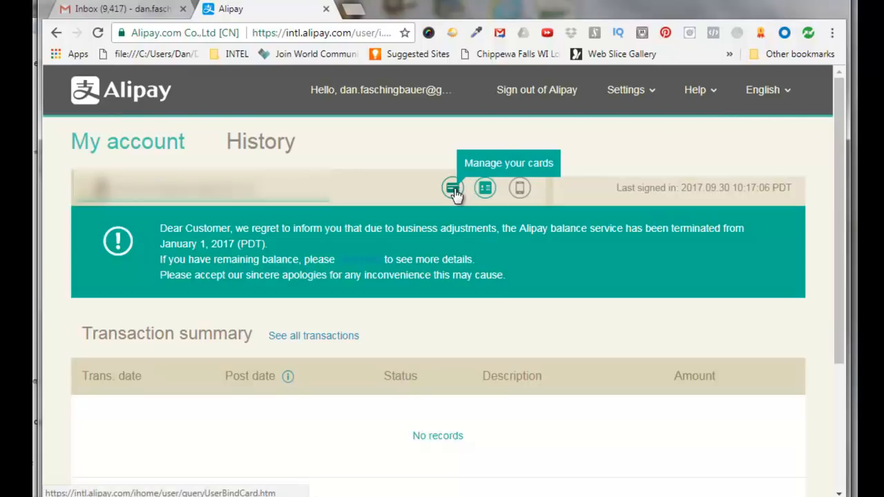
- Add a new credit card with billing details under Manage your cards and save it
{"action": "left_click", "coordinate": [451, 187]}
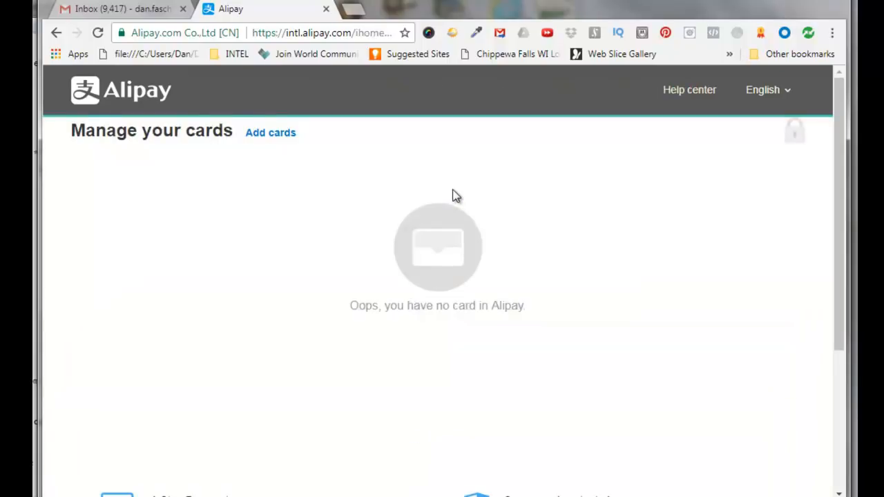
{"action": "mouse_move", "coordinate": [537, 335]}
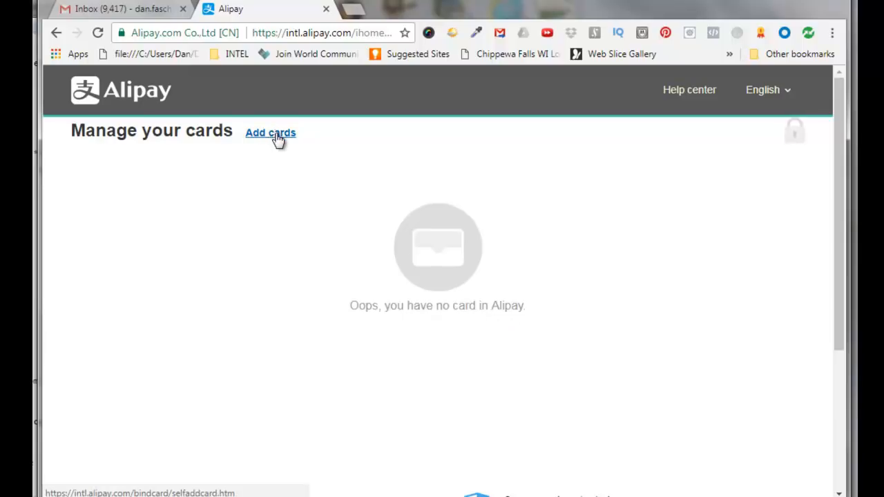
{"action": "left_click", "coordinate": [270, 133]}
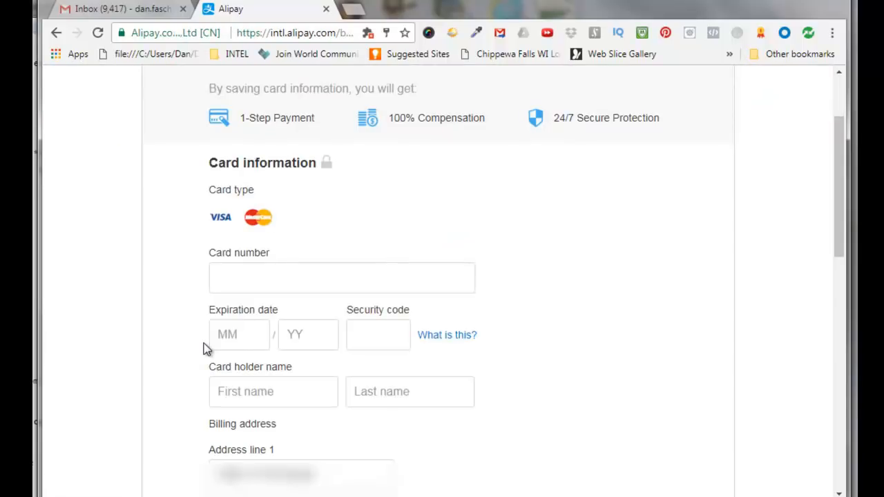
{"action": "scroll", "scroll_direction": "down", "scroll_amount": 3}
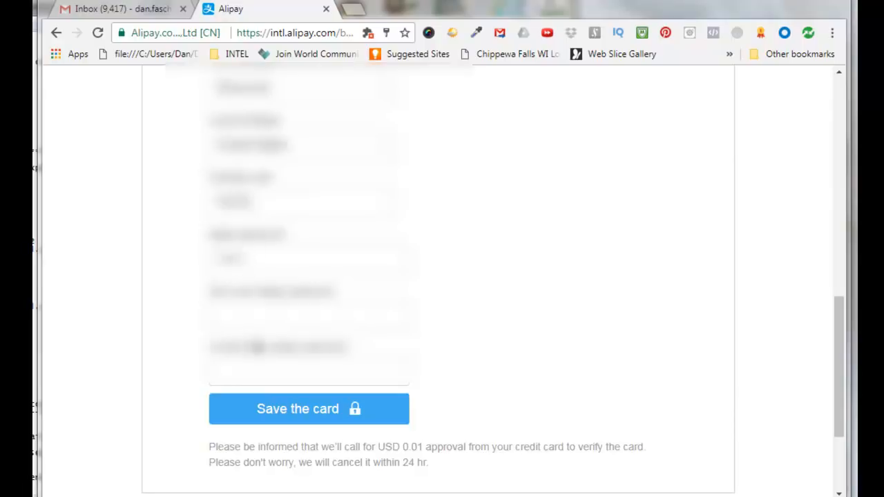
{"action": "left_click", "coordinate": [308, 408]}
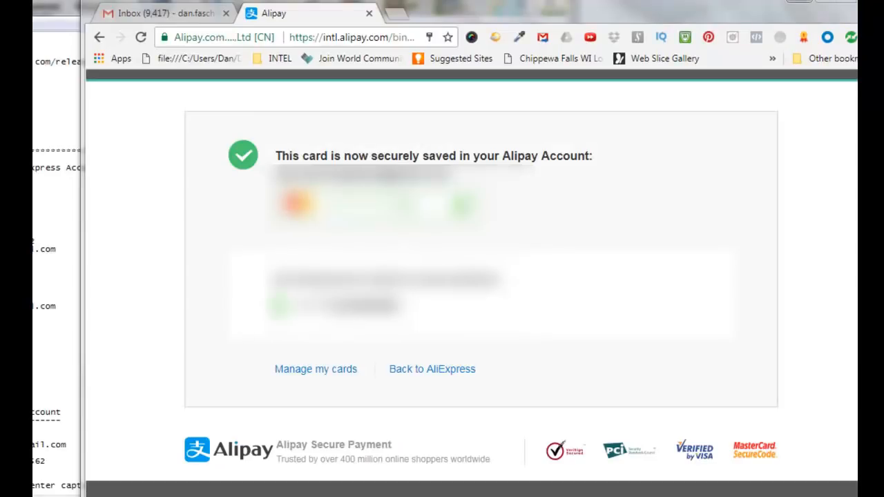